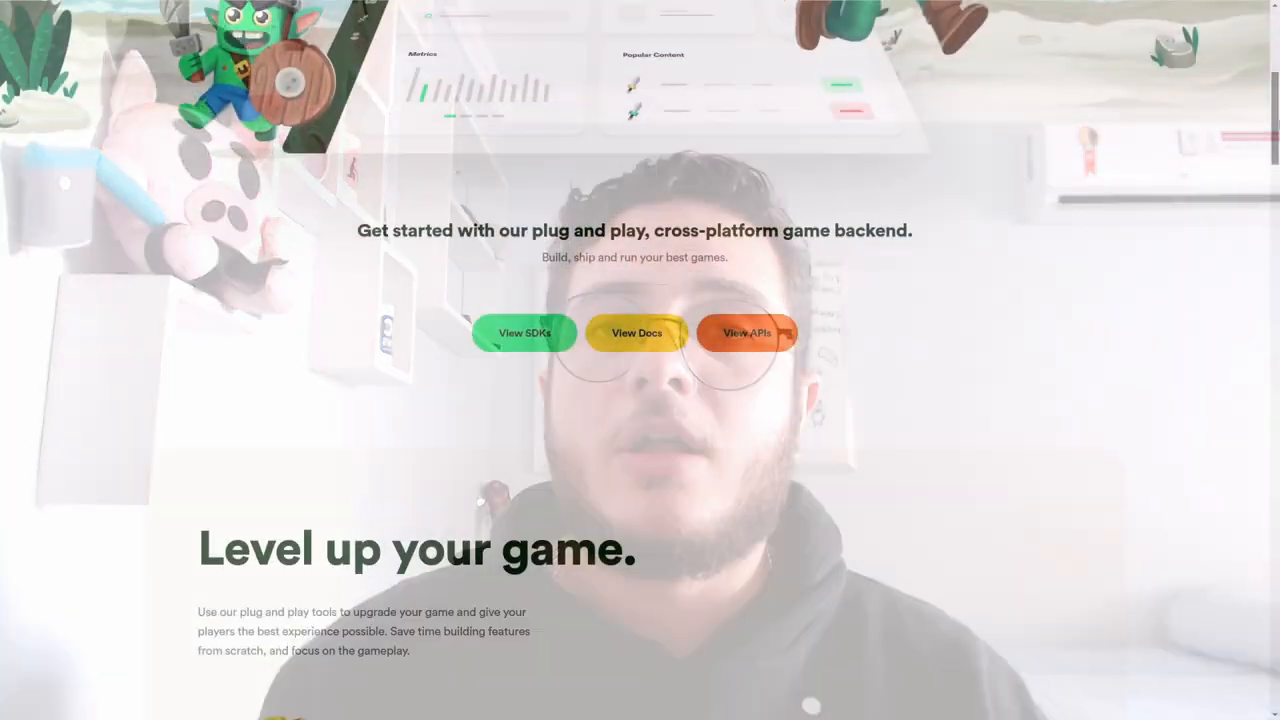
# Go to my.lootlocker.io, visit the free account sign-up, and sign in to the My Games dashboard
pyautogui.scroll(-3)
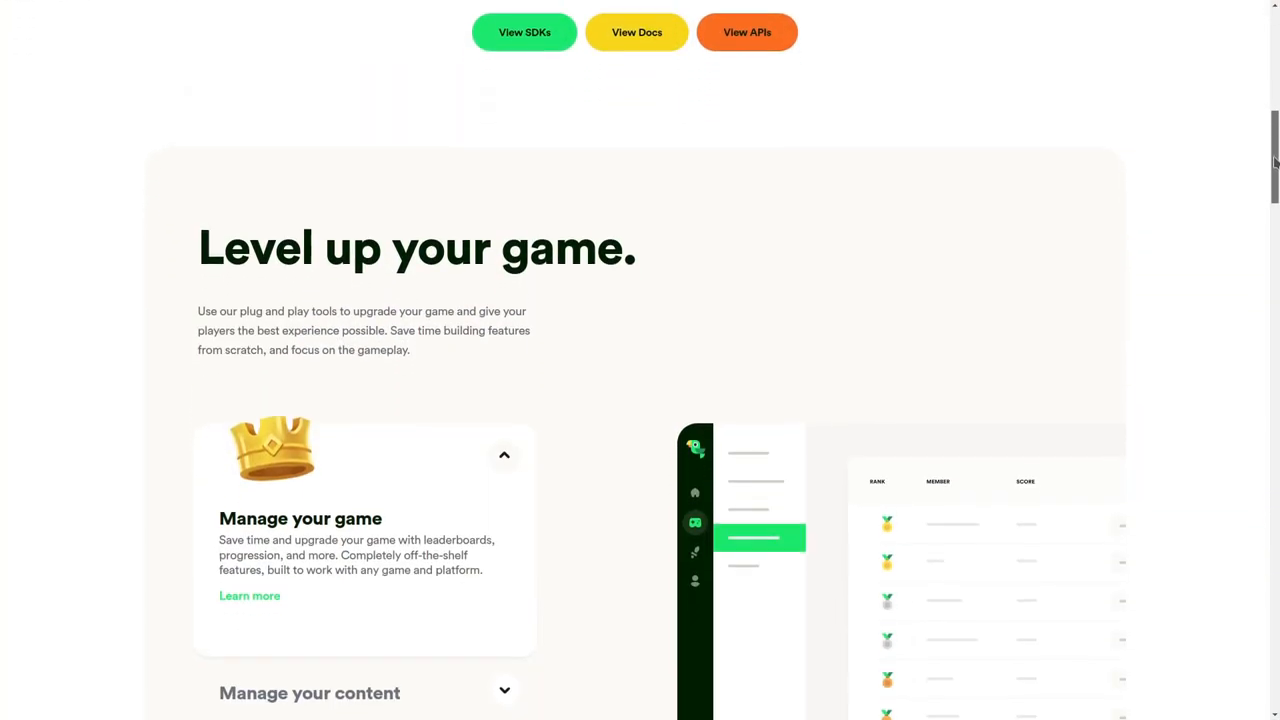
pyautogui.scroll(-3)
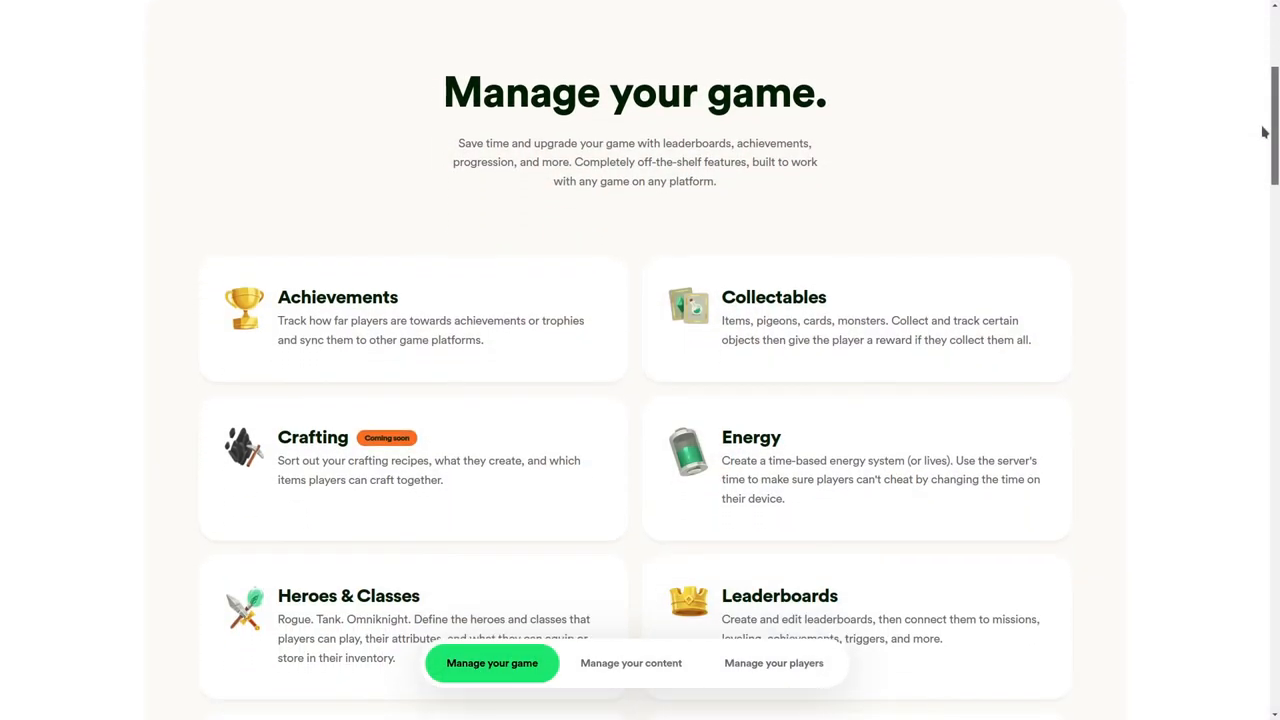
pyautogui.scroll(-3)
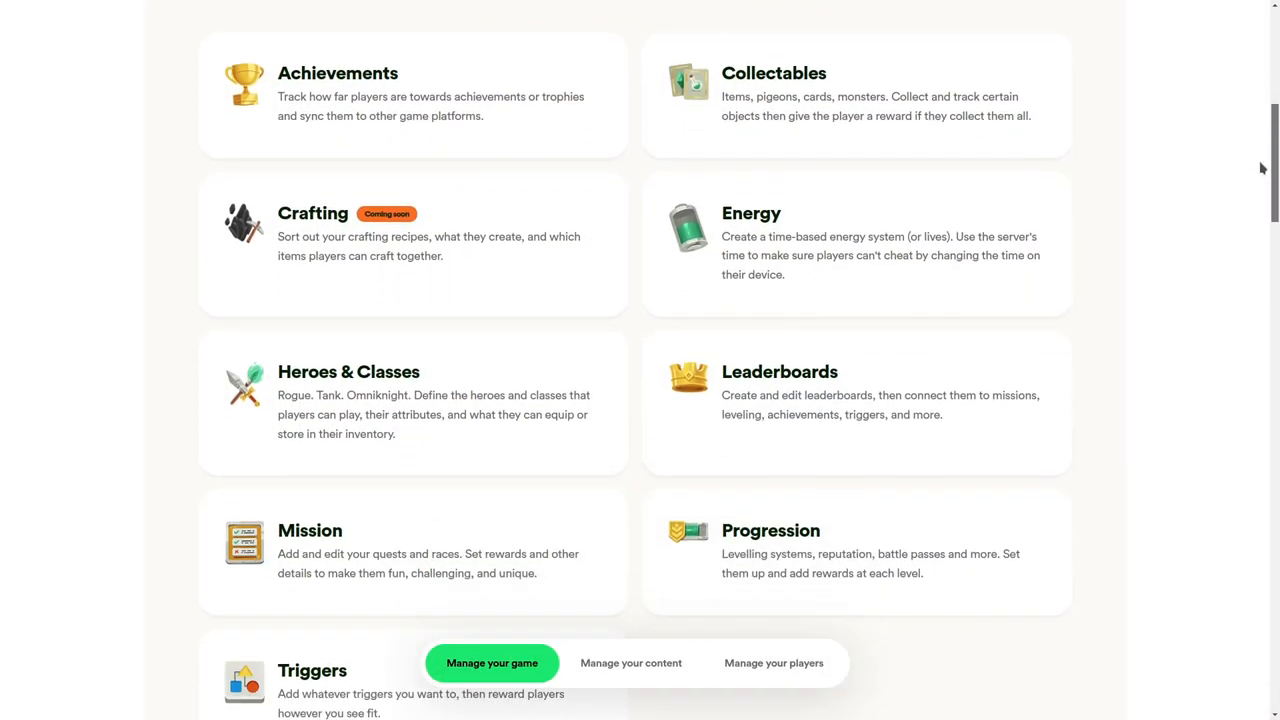
pyautogui.scroll(-3)
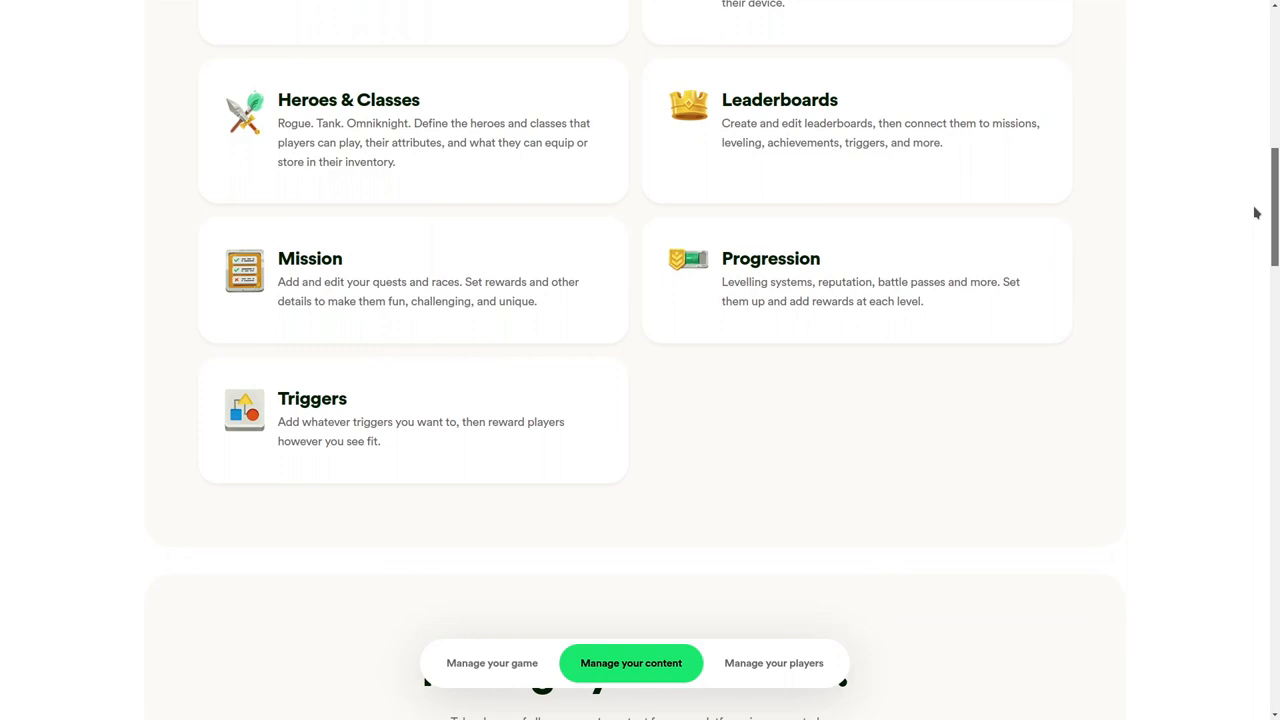
pyautogui.scroll(-3)
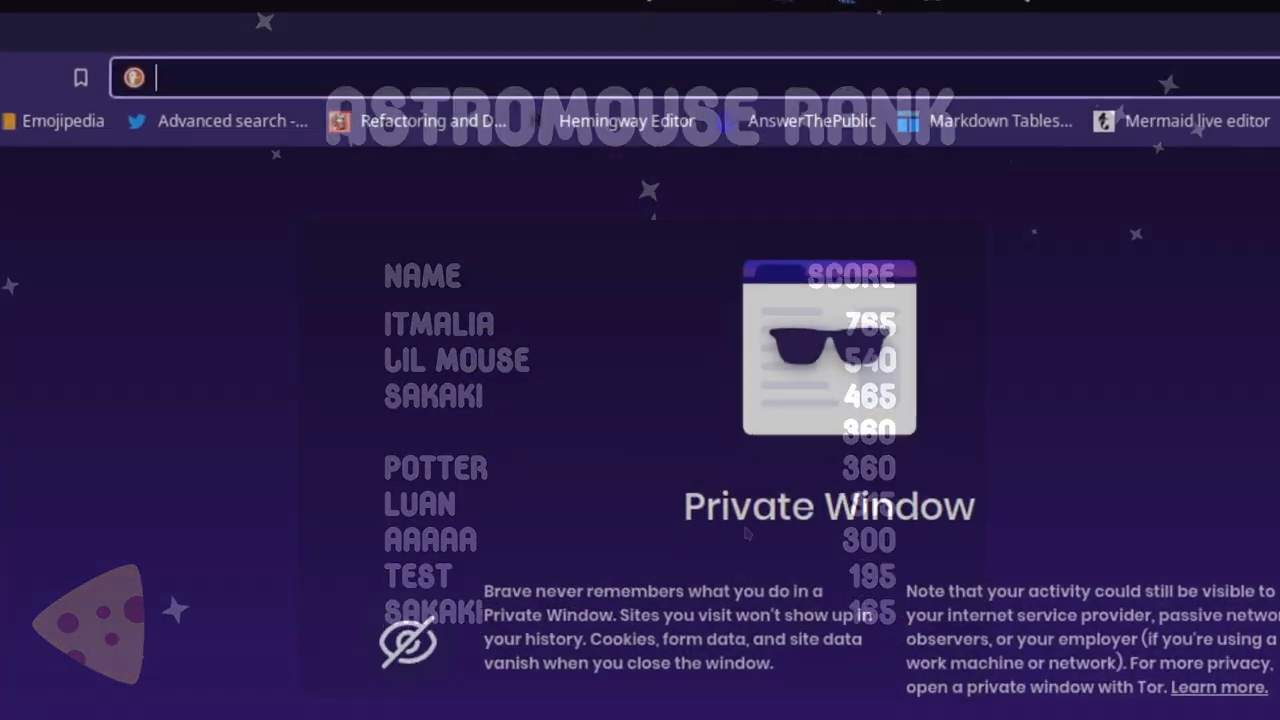
pyautogui.write('my.loot')
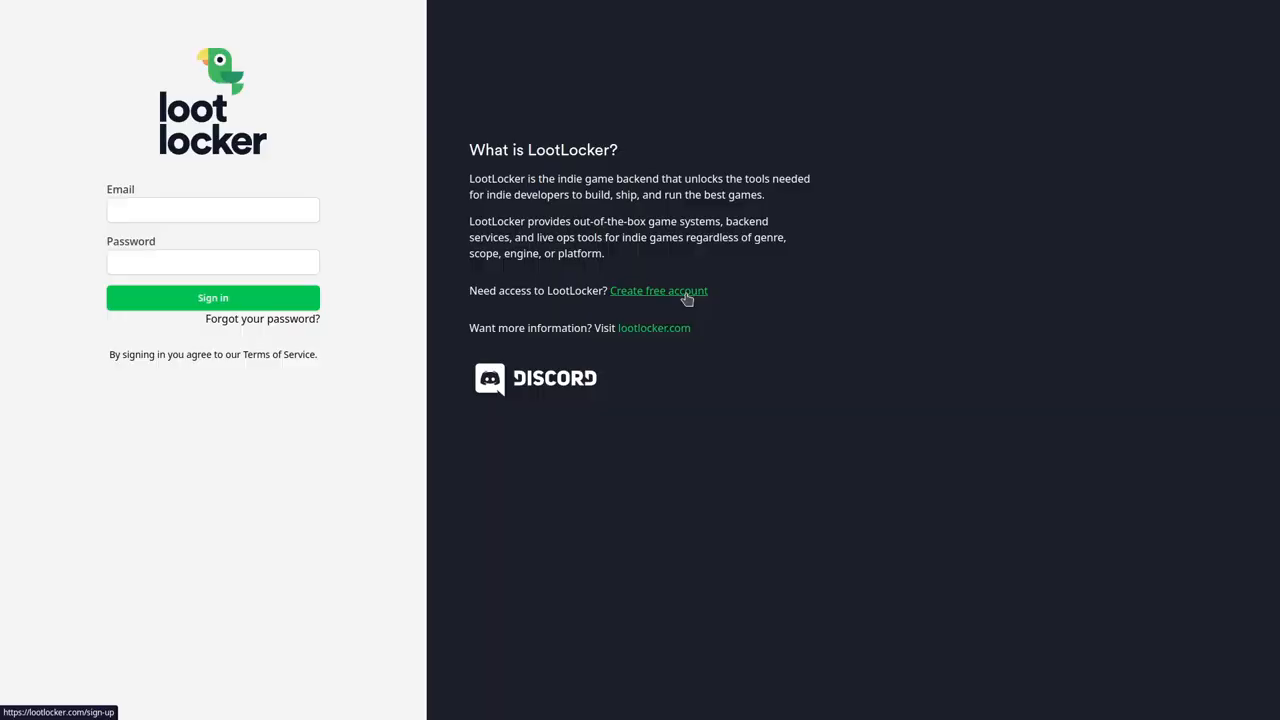
pyautogui.click(658, 290)
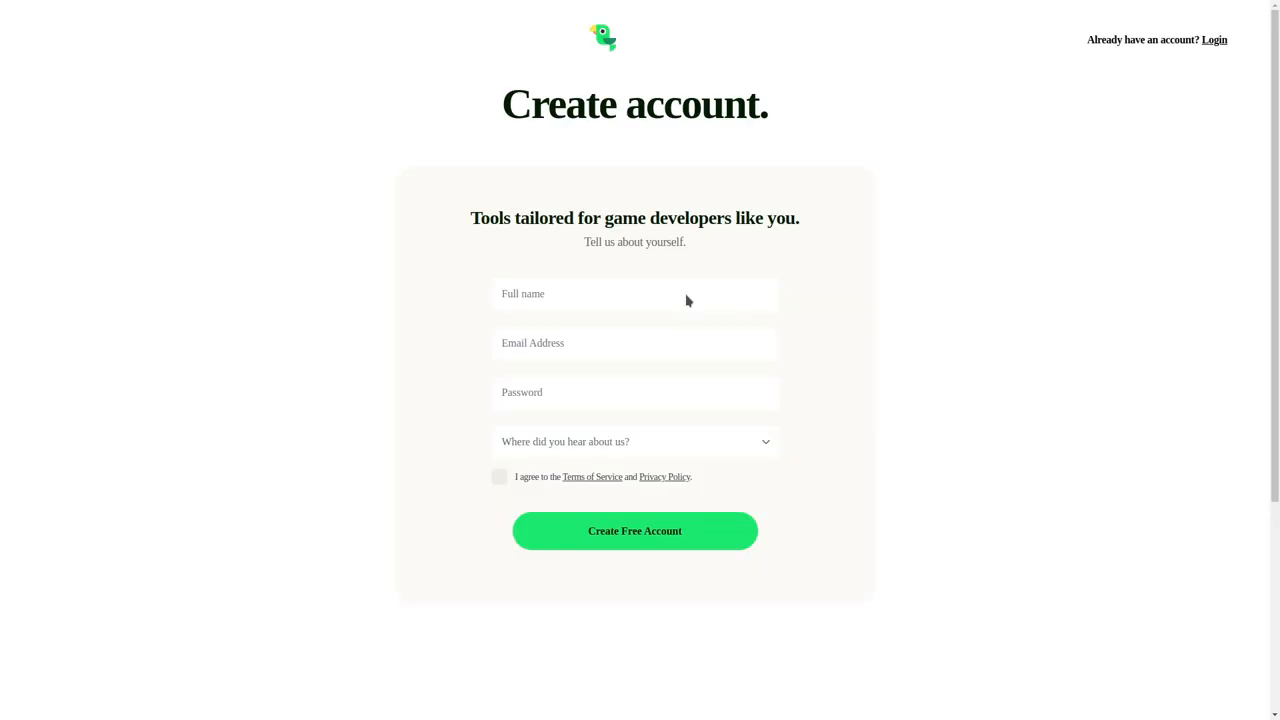
pyautogui.click(635, 530)
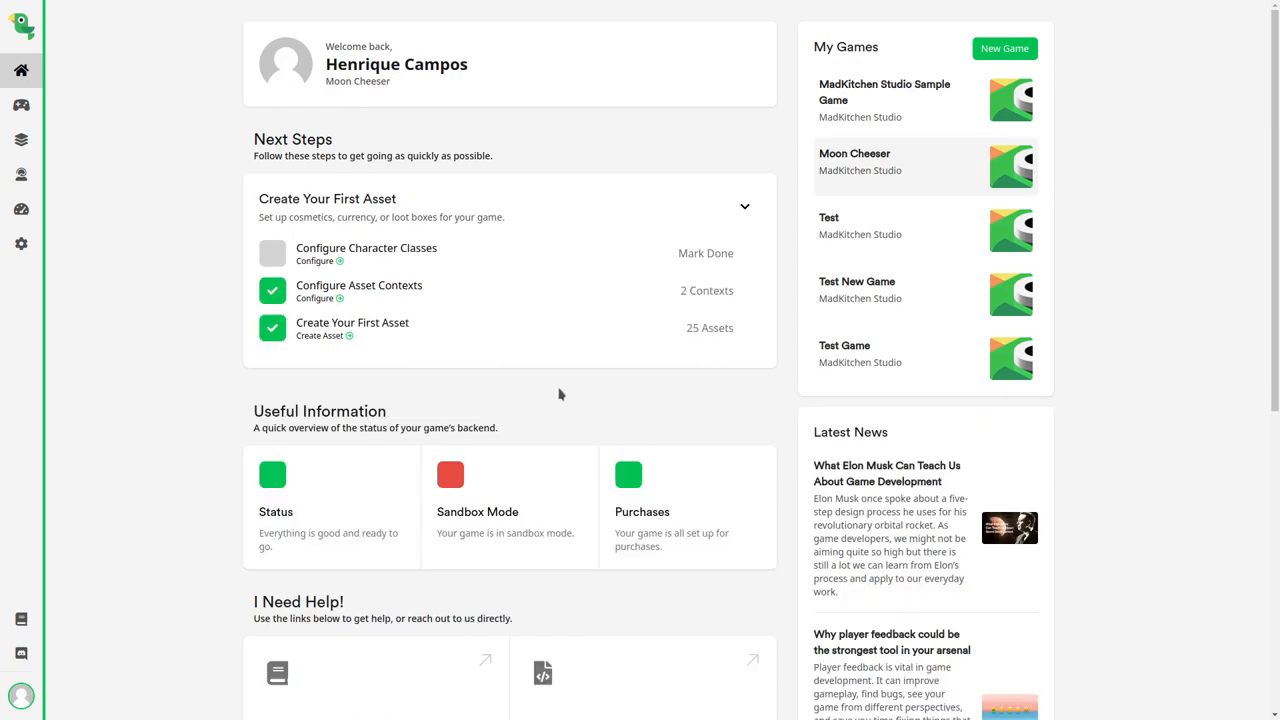
pyautogui.moveTo(1004, 48)
pyautogui.write('A new')
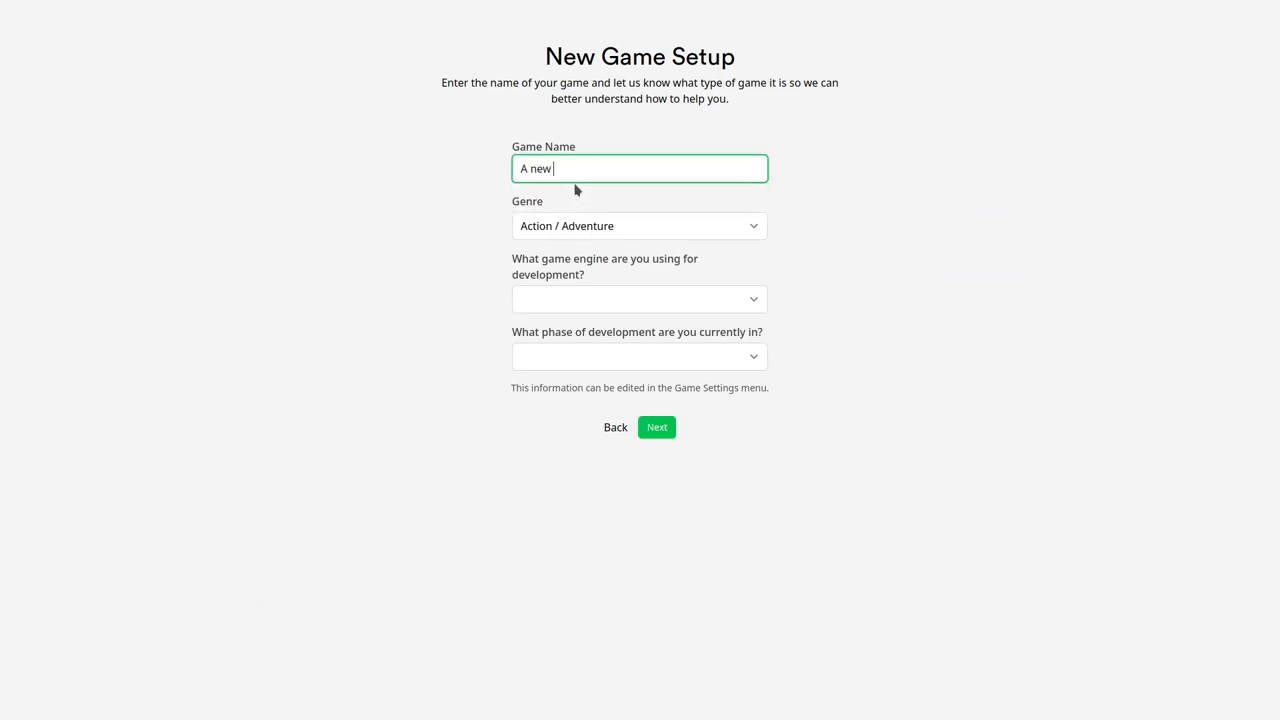
# Create 'A new game name here' as Hyper Casual with Steam, Android and Other platforms
pyautogui.click(640, 225)
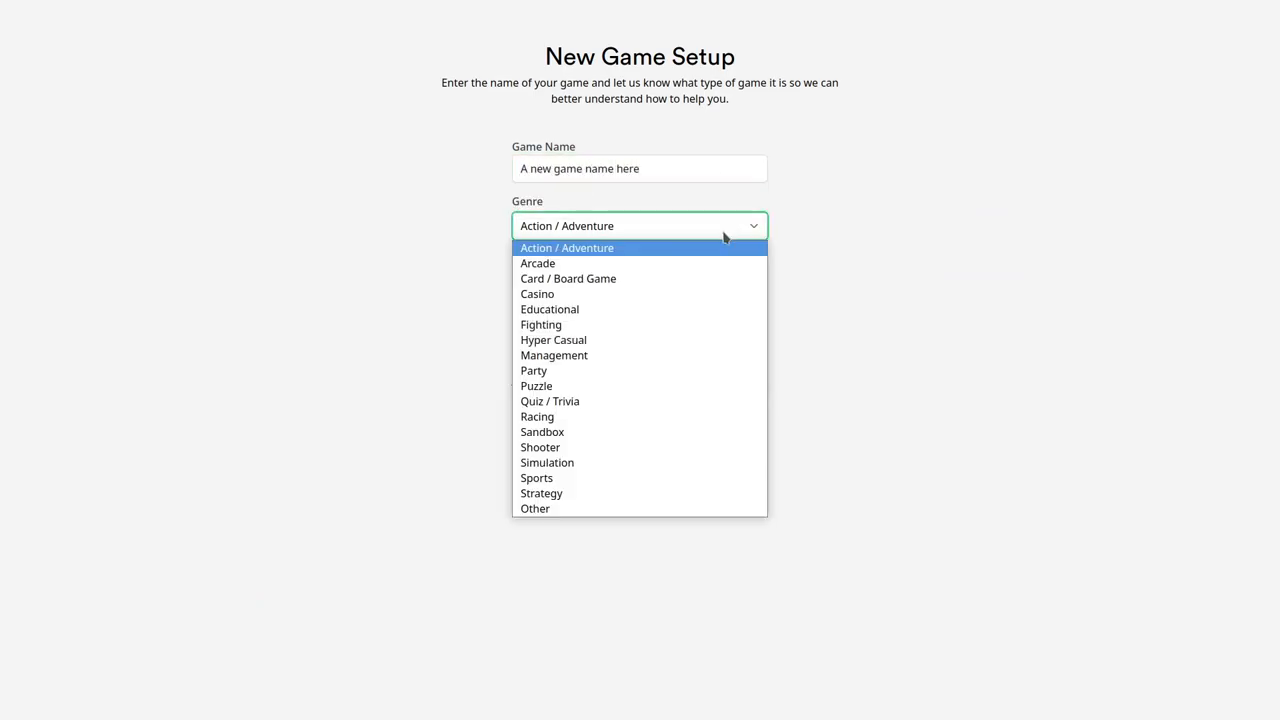
pyautogui.click(553, 339)
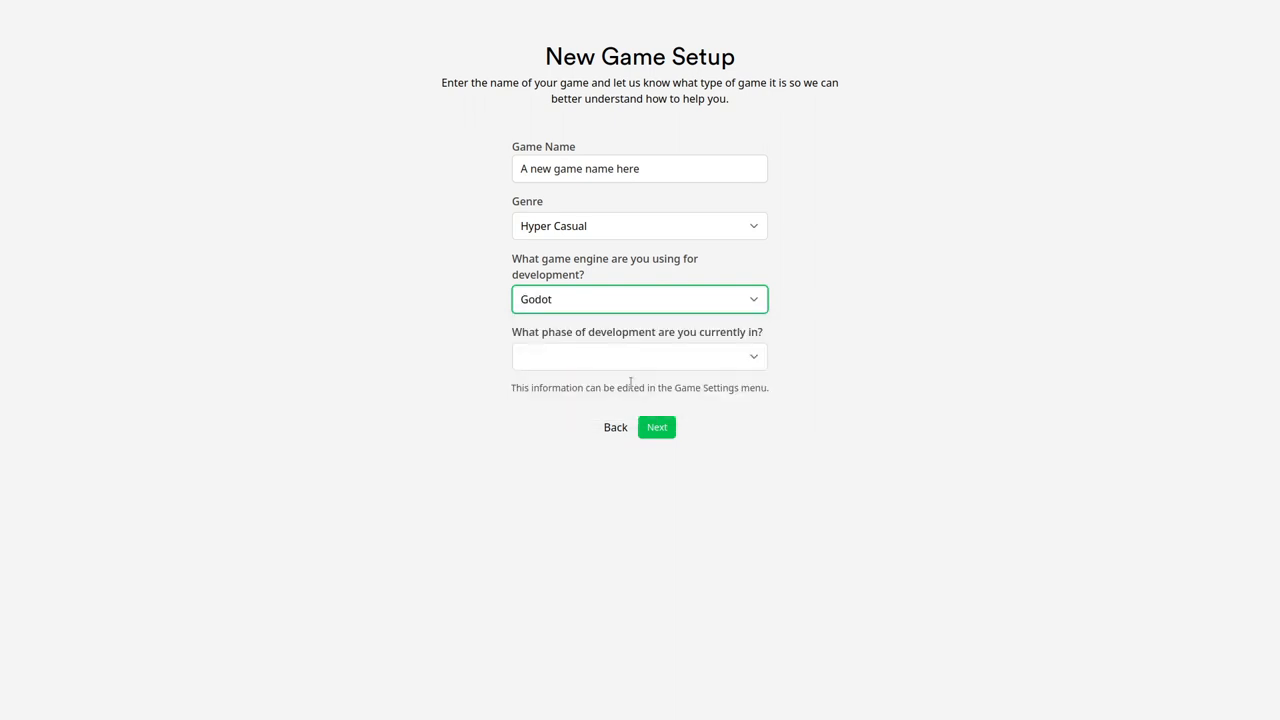
pyautogui.click(656, 427)
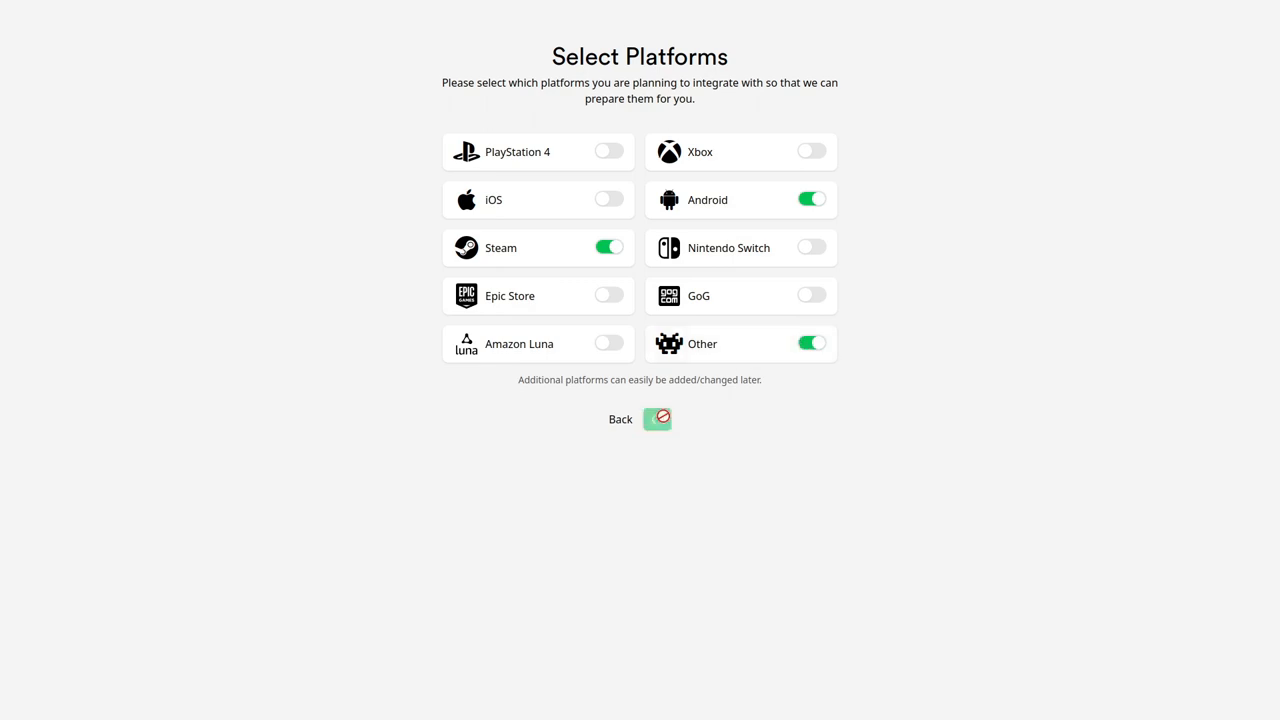
pyautogui.click(657, 419)
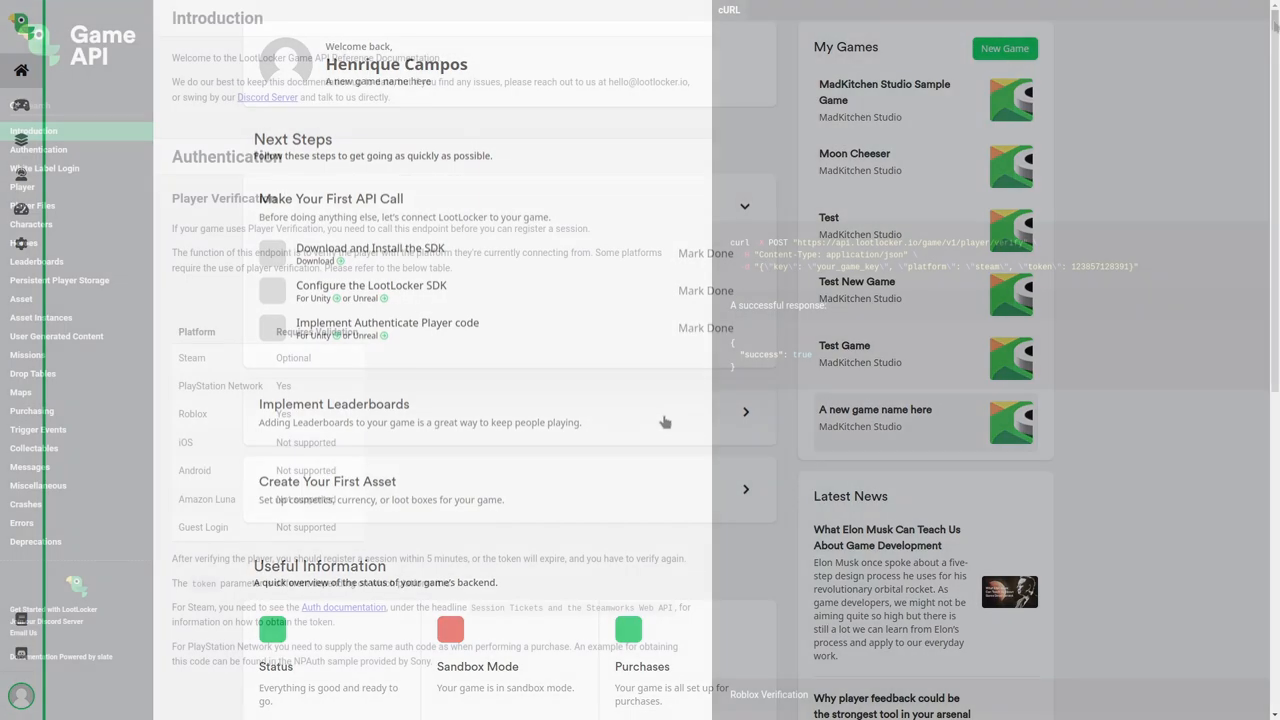
# Navigate the docs sidebar to Authentication Request, then Guest Login
pyautogui.click(58, 181)
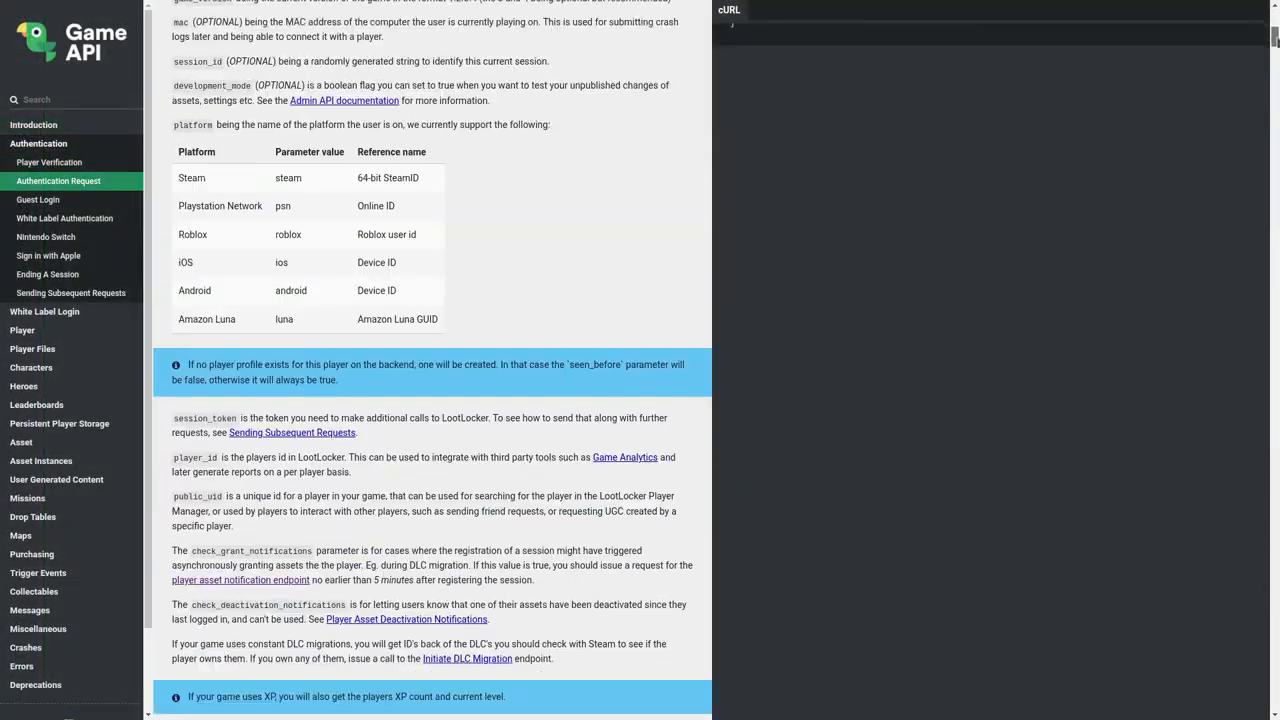
pyautogui.click(38, 199)
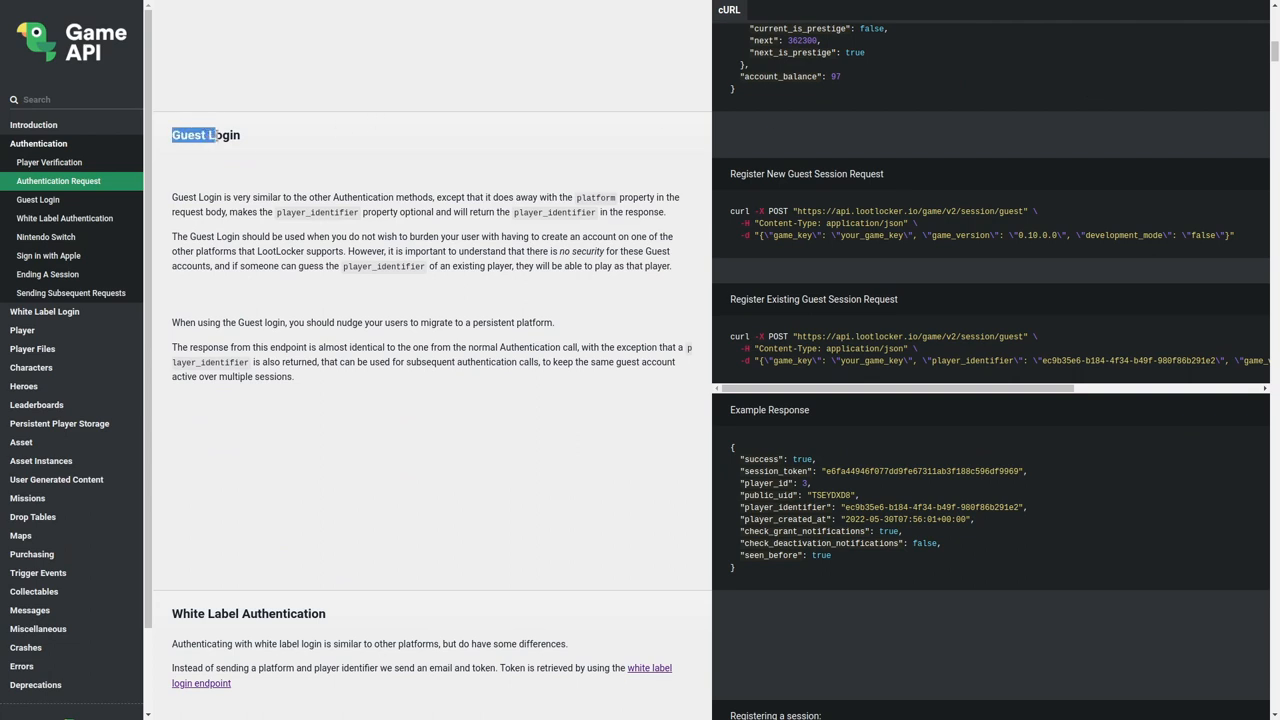
pyautogui.moveTo(259, 144)
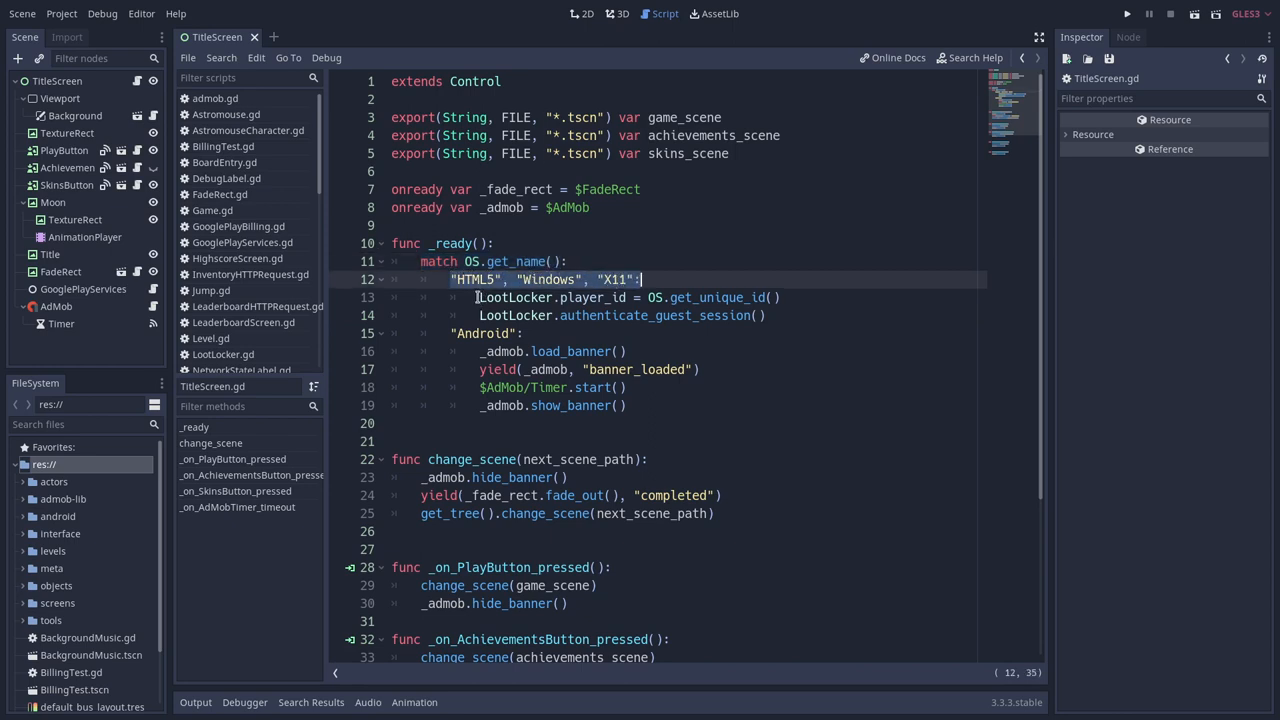
# View TitleScreen.gd's _ready match on OS.get_name() calling LootLocker guest authentication
pyautogui.click(760, 297)
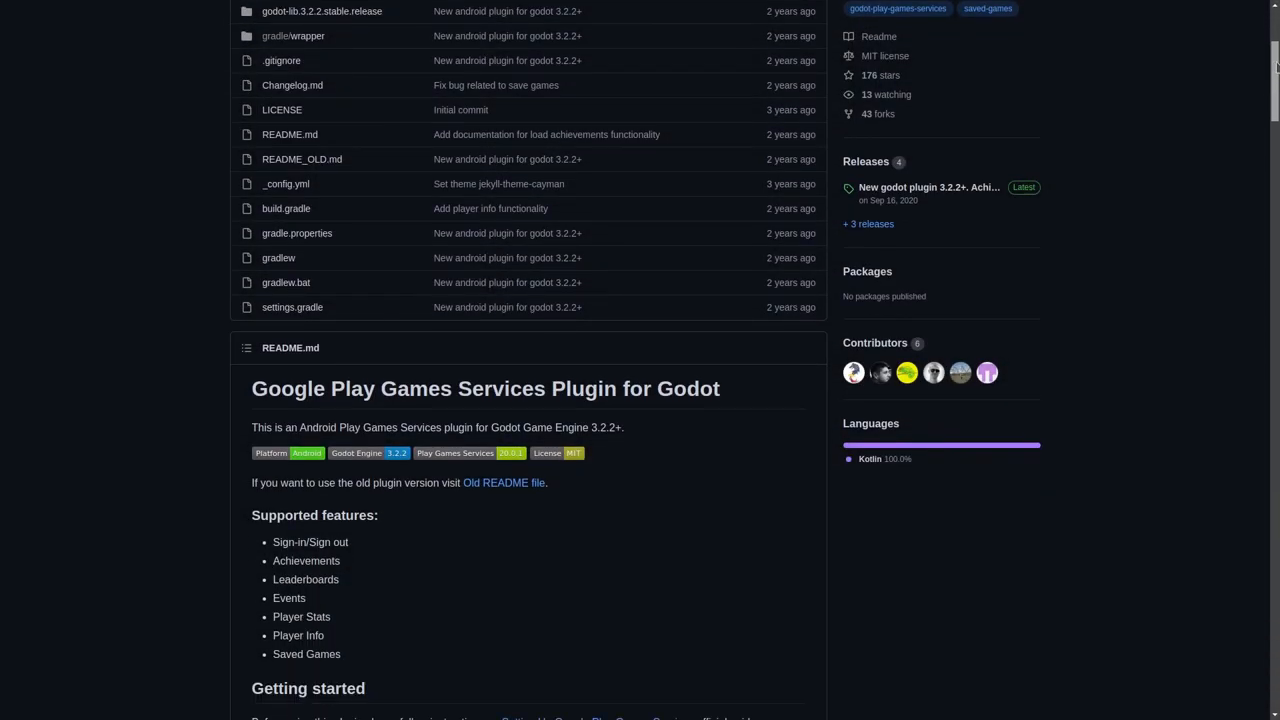
# Scroll the plugin README down to the Sign-in / Sign out examples
pyautogui.scroll(-3)
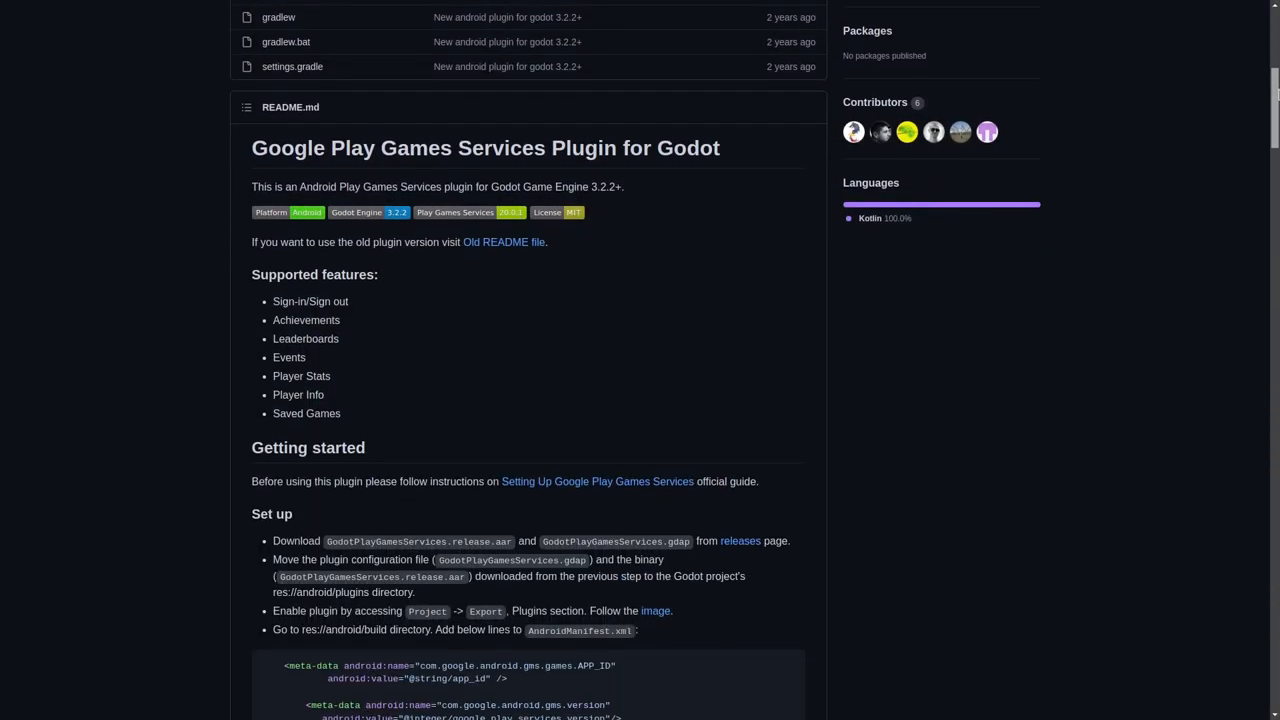
pyautogui.scroll(-3)
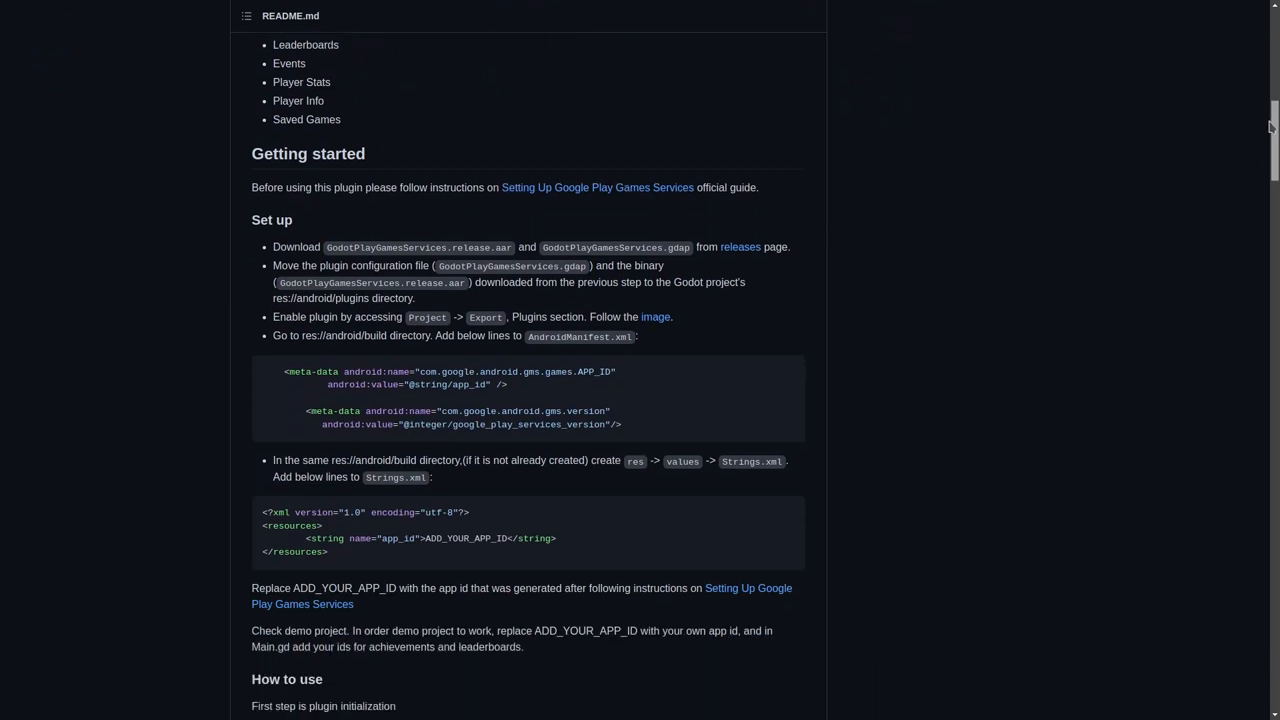
pyautogui.scroll(-3)
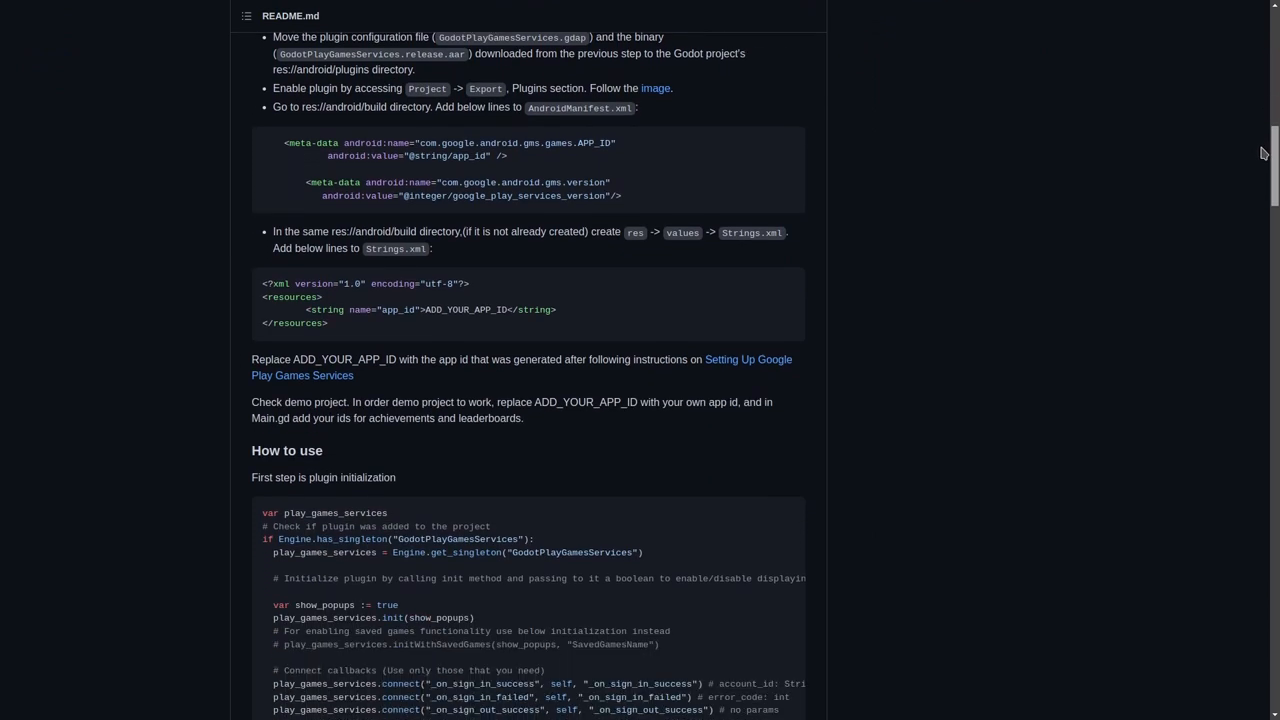
pyautogui.scroll(-3)
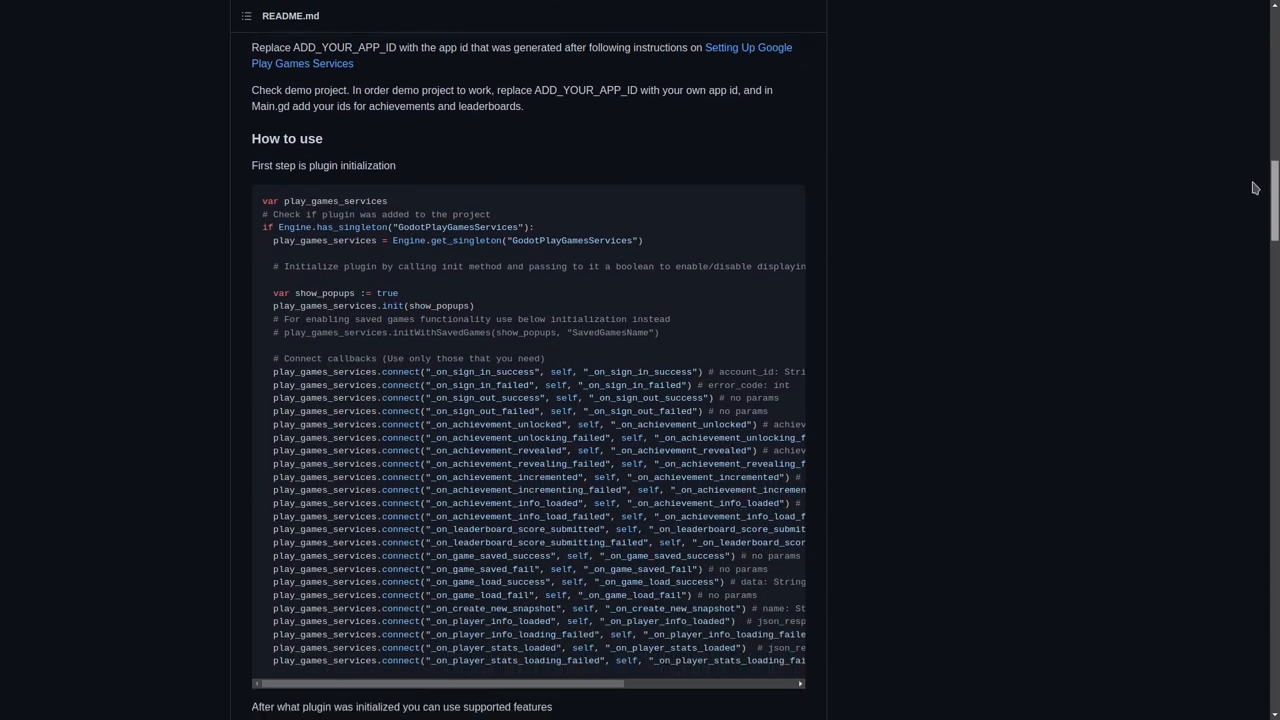
pyautogui.scroll(-3)
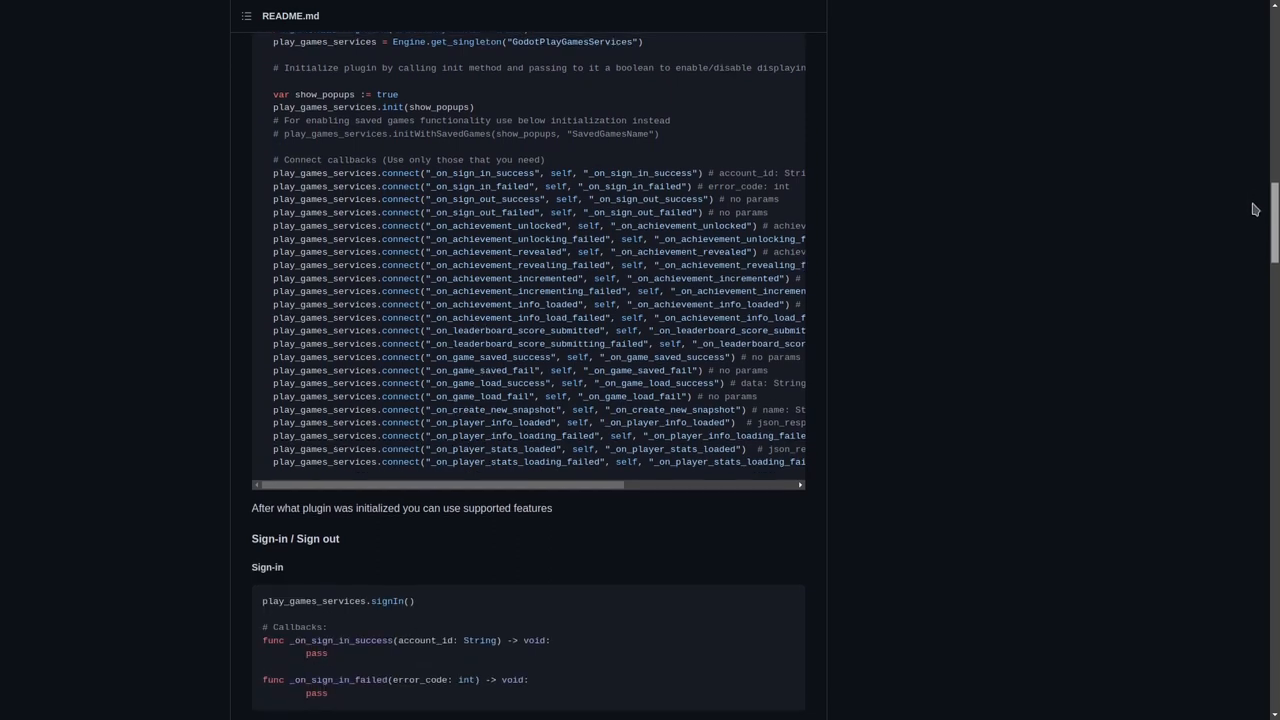
pyautogui.scroll(-3)
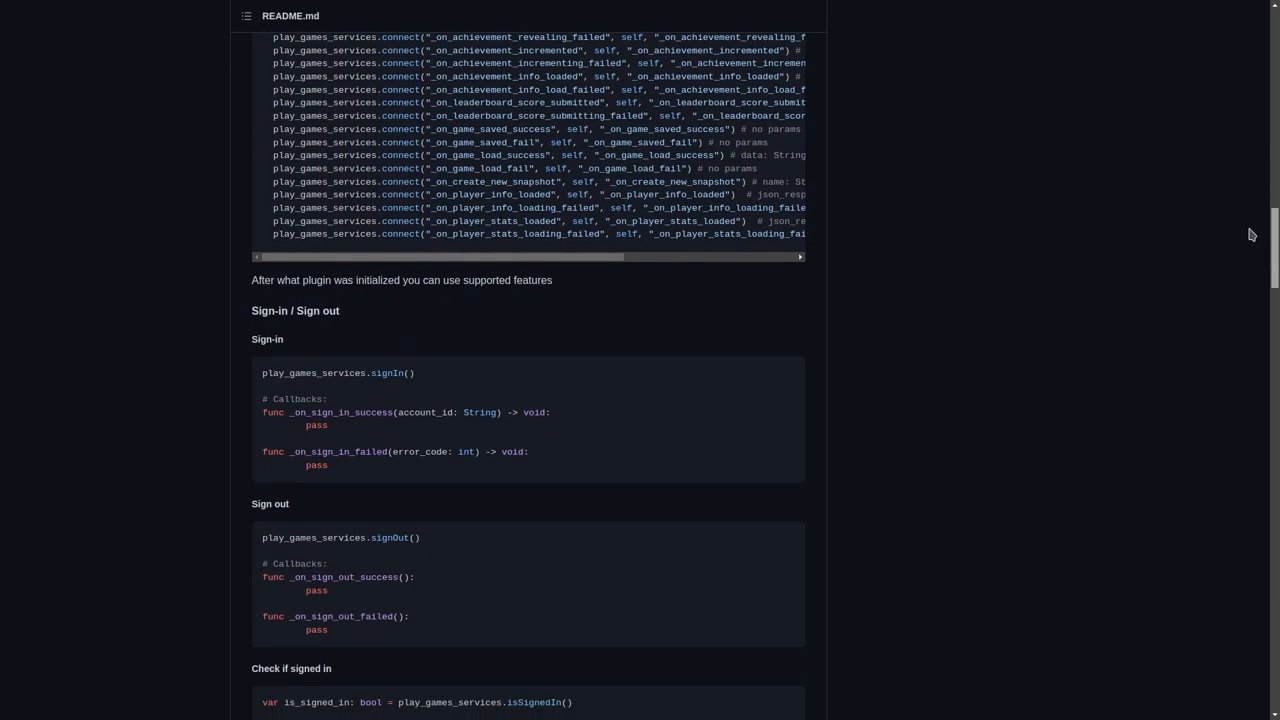
pyautogui.click(659, 13)
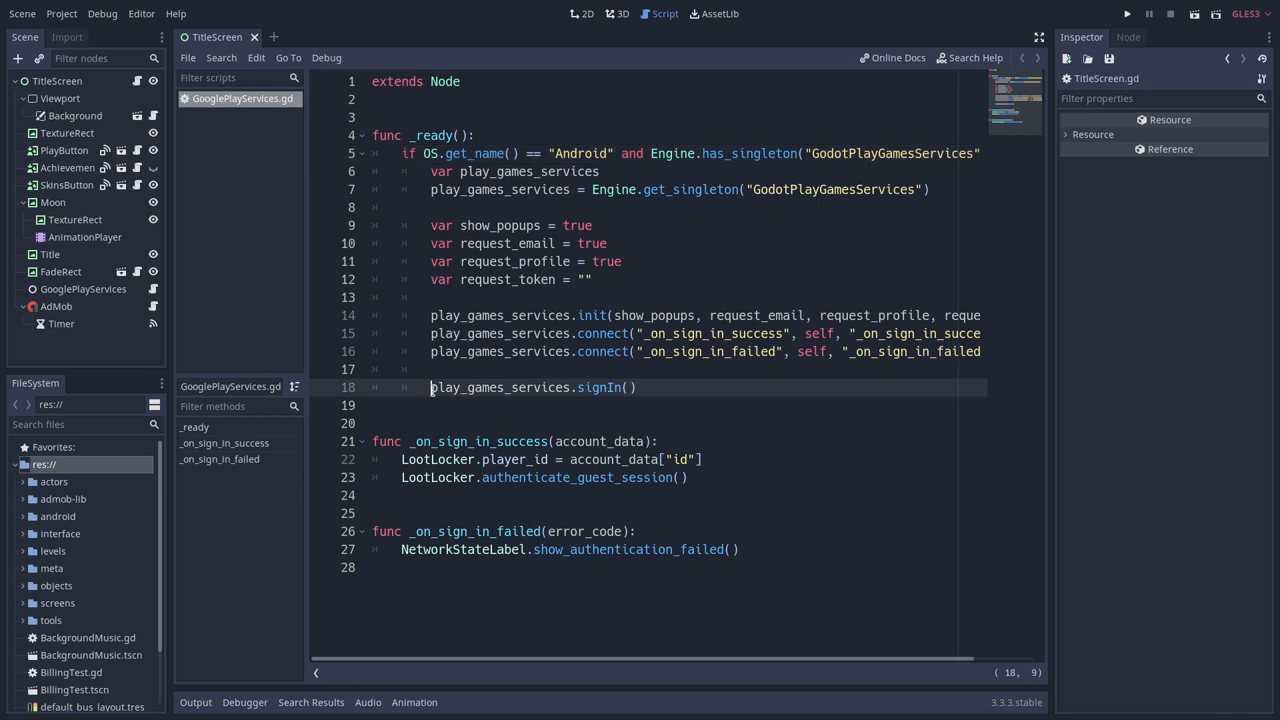
# Highlight the play_games_services sign-in call on line 18 of GooglePlayServices.gd
pyautogui.doubleClick(493, 387)
pyautogui.write('loo')
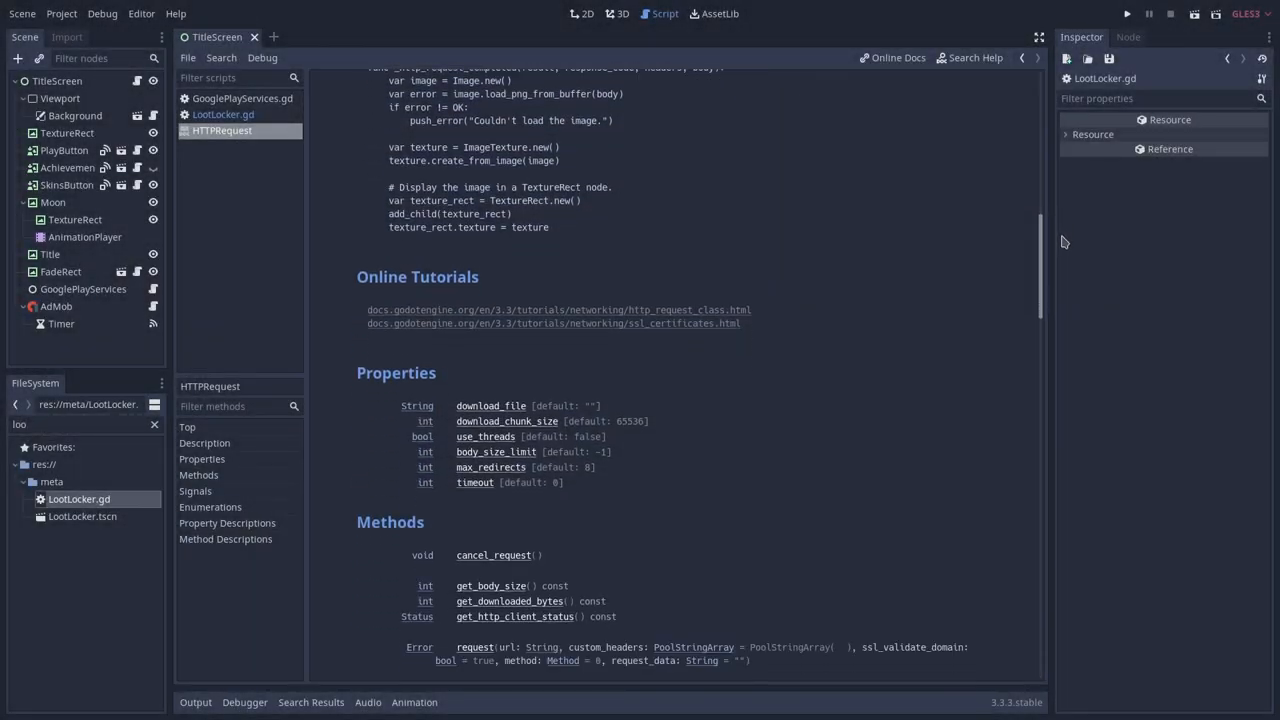
# Study the HTTPRequest request() docs, selecting its custom headers parameter
pyautogui.scroll(-3)
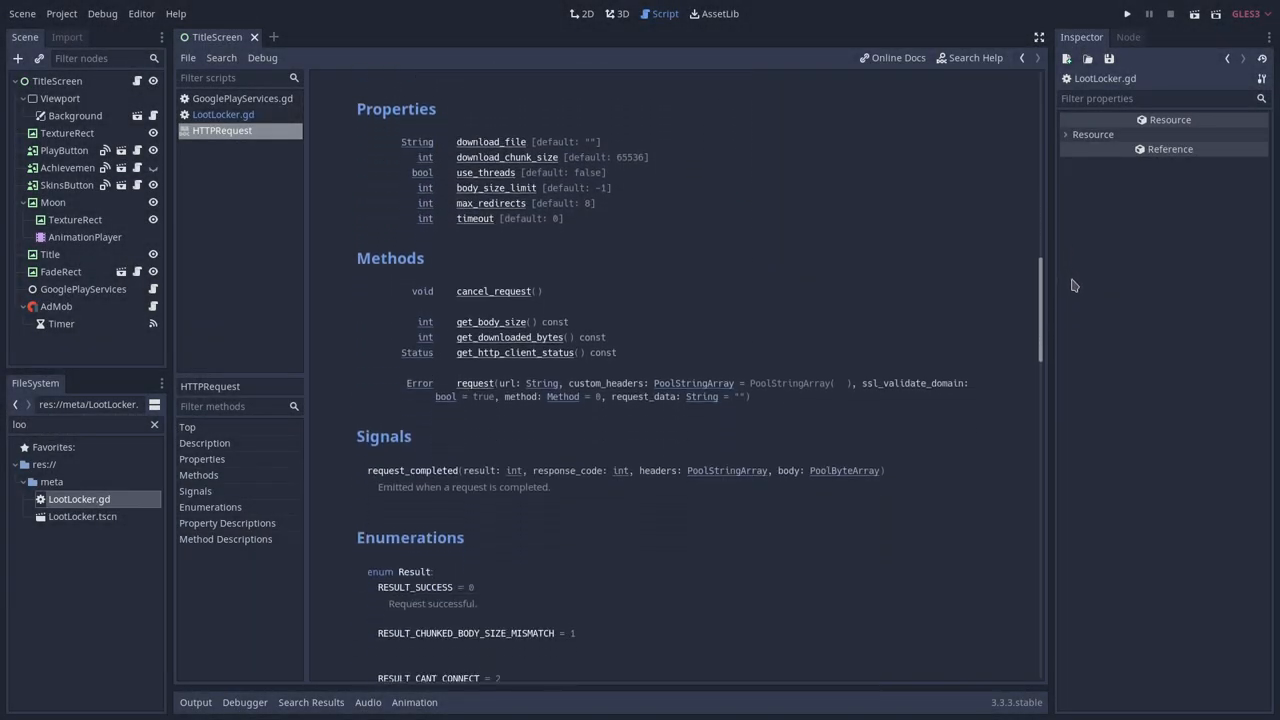
pyautogui.scroll(-3)
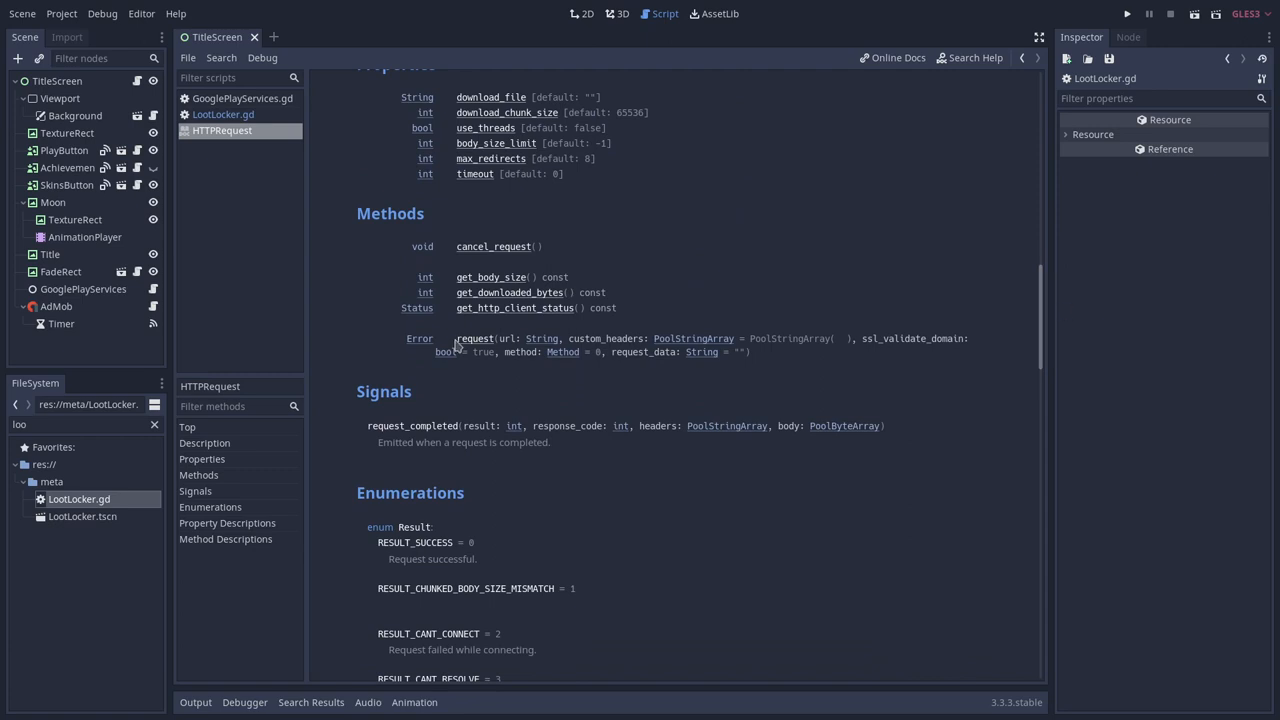
pyautogui.scroll(-3)
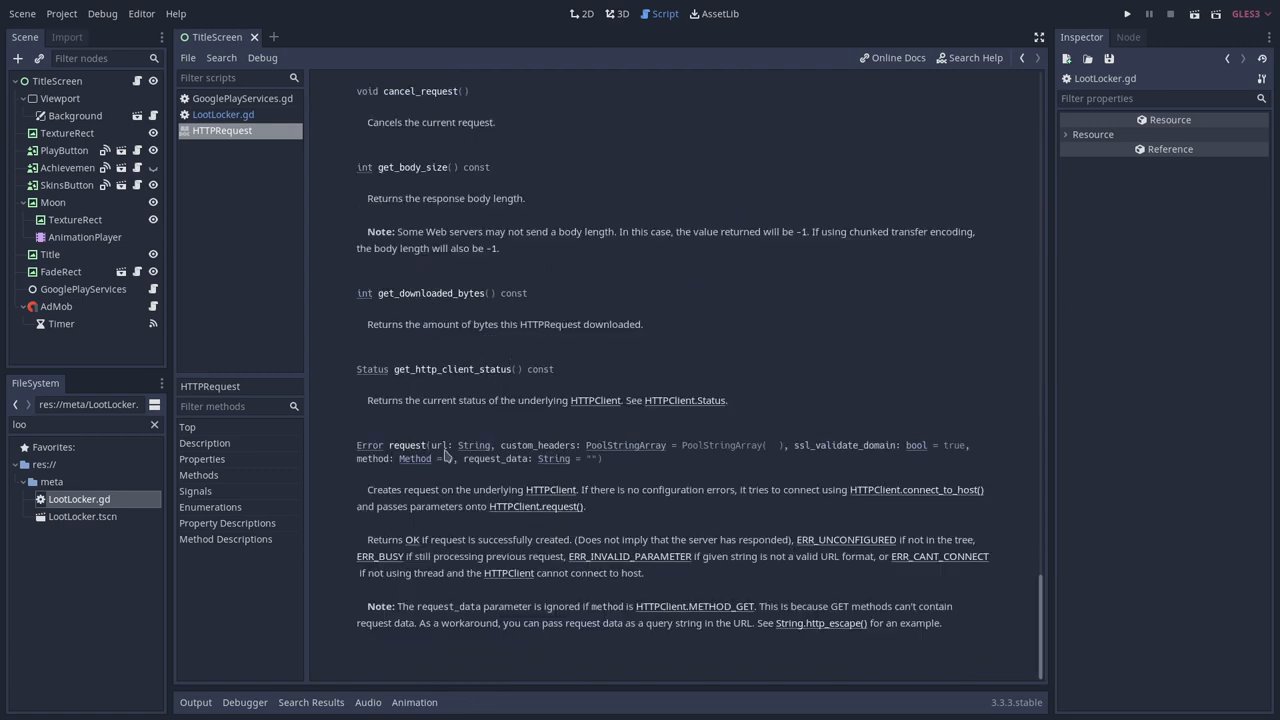
pyautogui.doubleClick(515, 445)
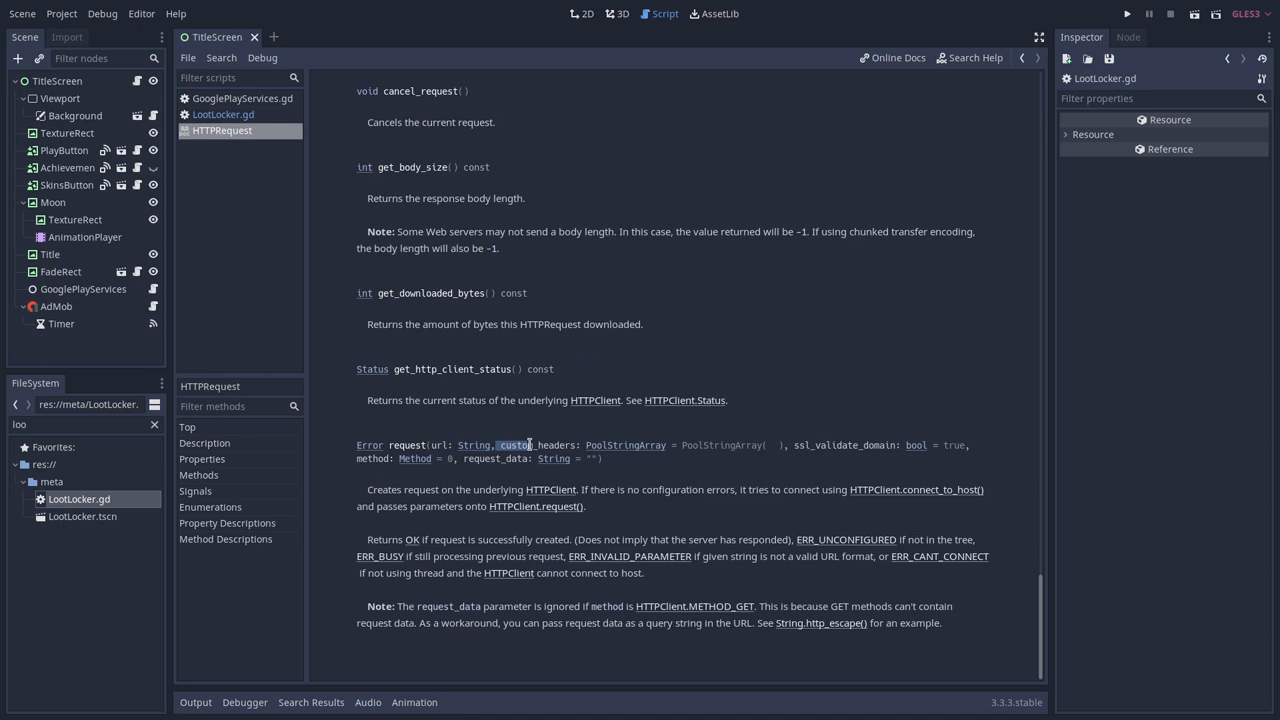
pyautogui.moveTo(530, 445); pyautogui.dragTo(780, 445)
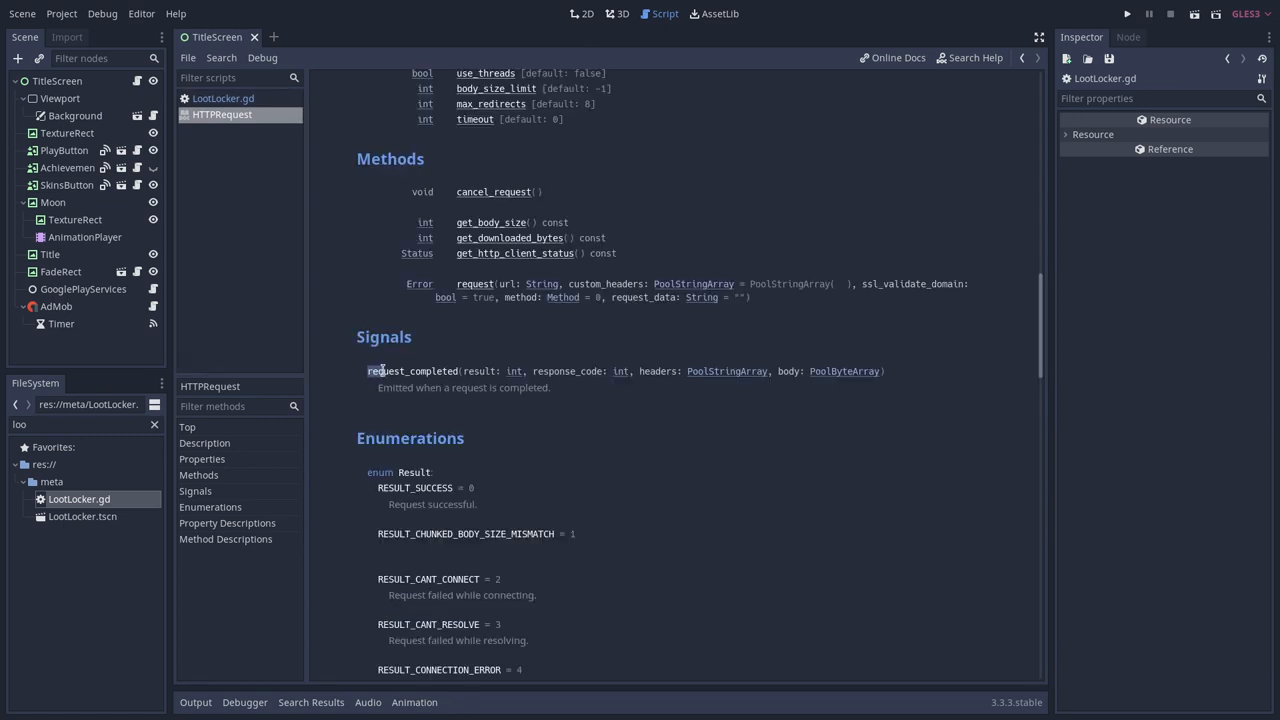
# Review the request_completed signal and its headers argument, then the PoolByteArray docs
pyautogui.doubleClick(412, 371)
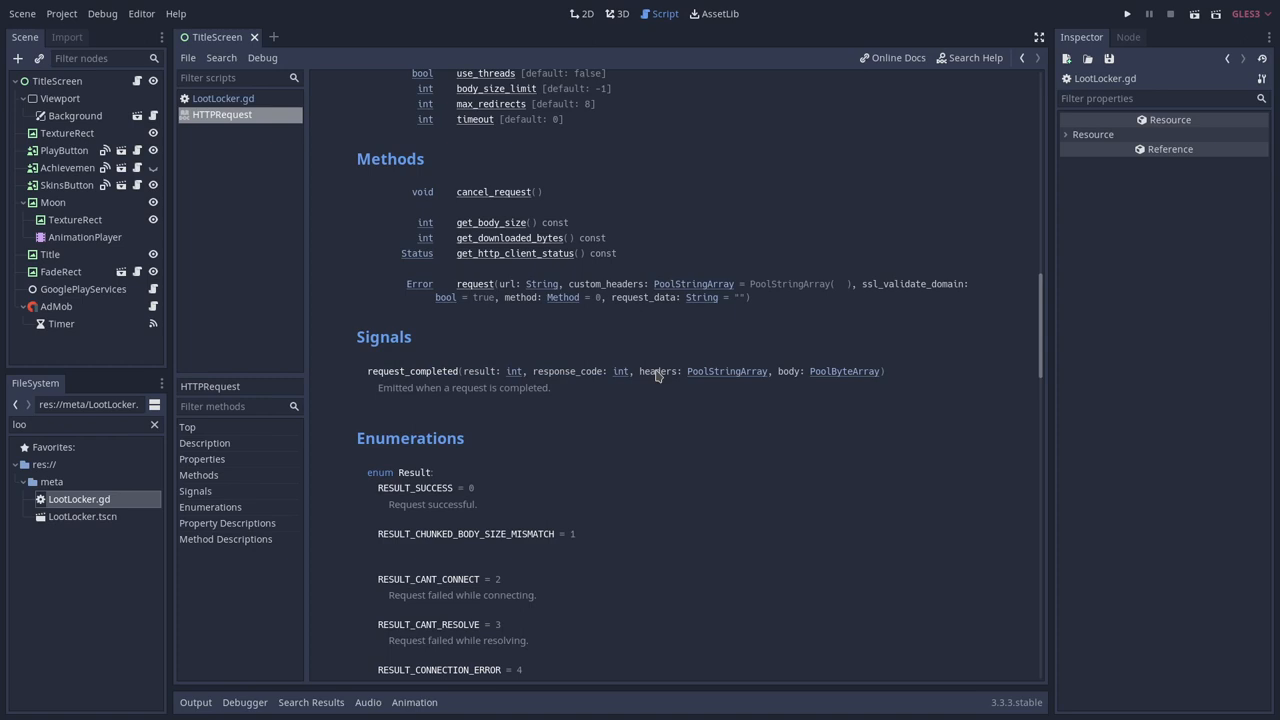
pyautogui.doubleClick(657, 371)
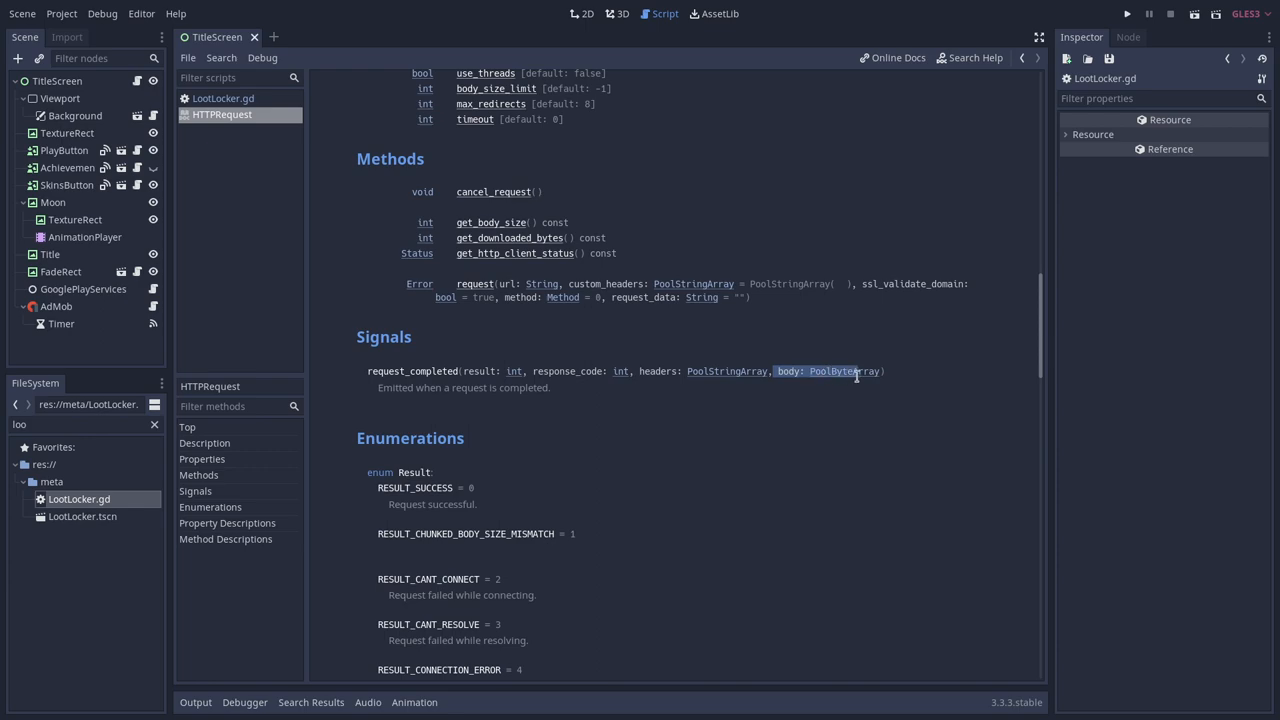
pyautogui.click(224, 98)
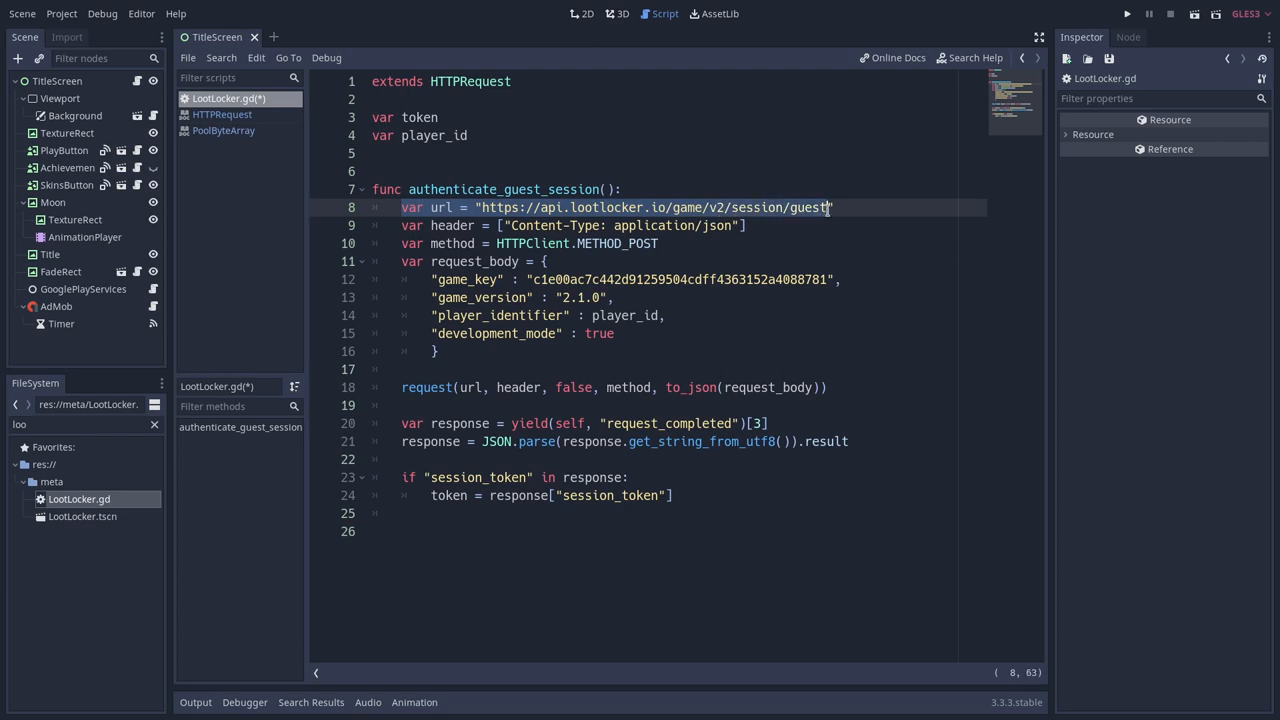
# Select the request method variable line in LootLocker.gd
pyautogui.click(405, 243)
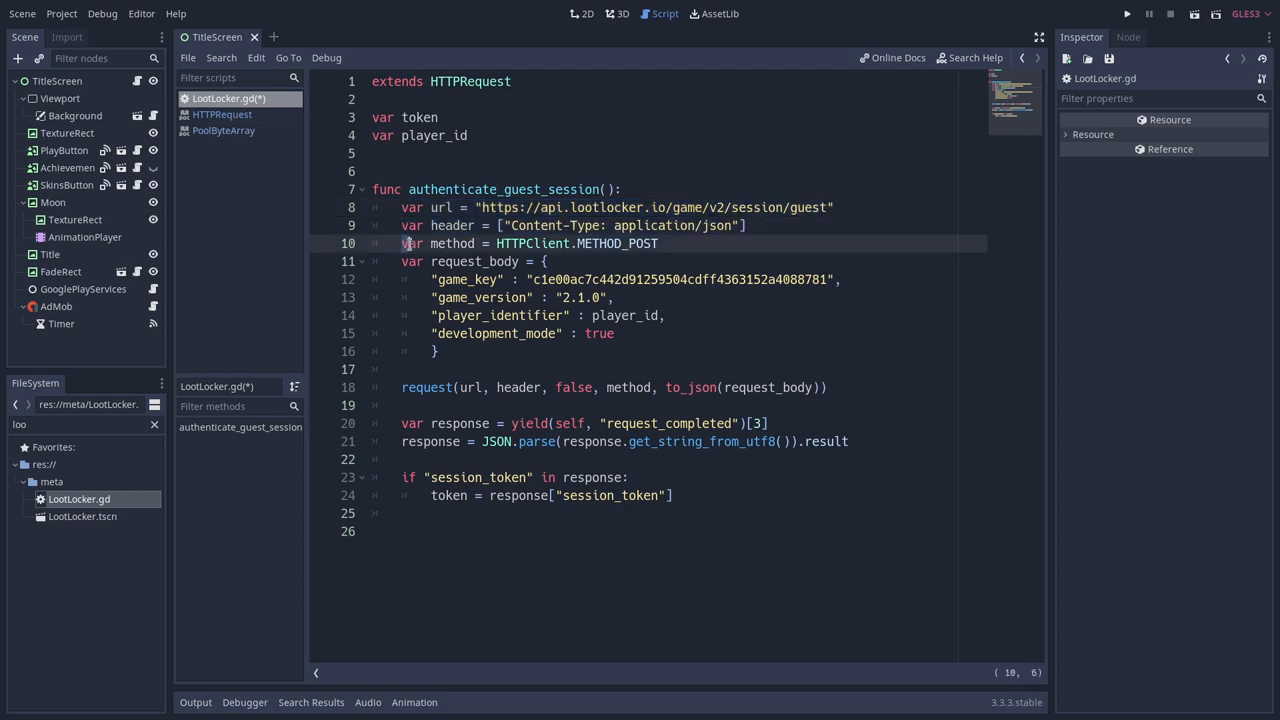
pyautogui.moveTo(403, 243); pyautogui.dragTo(562, 243)
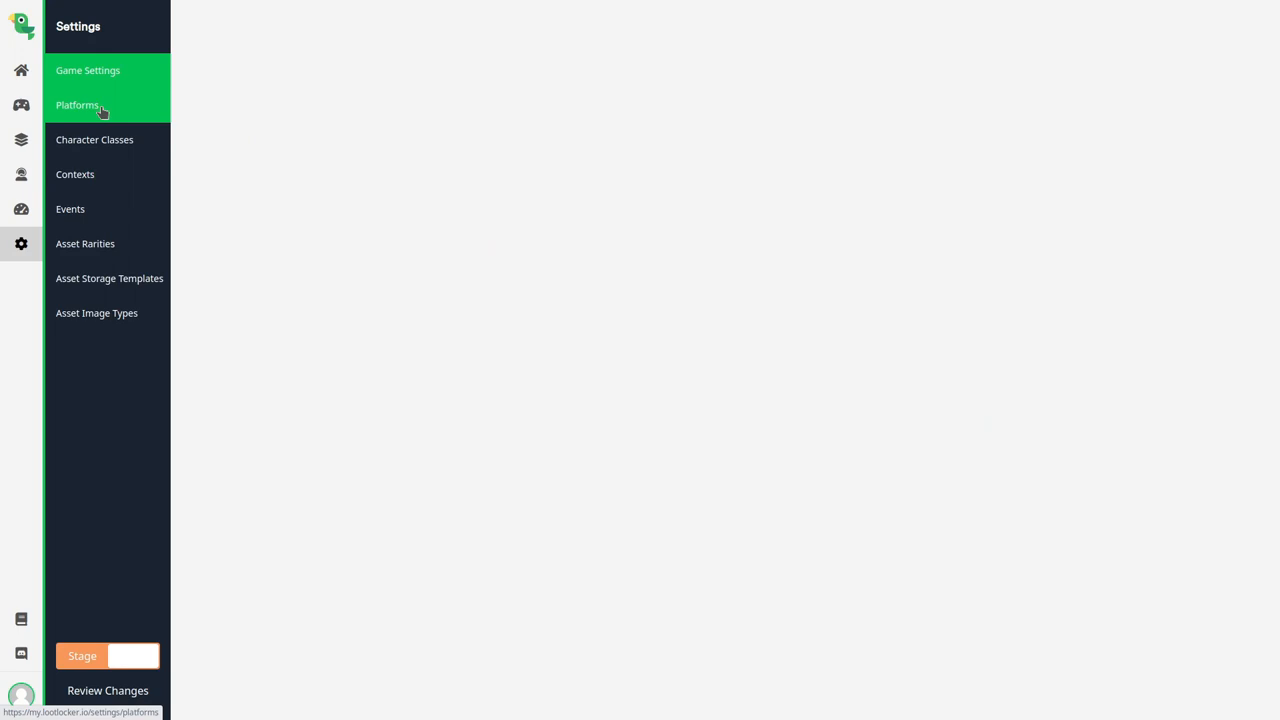
# Open the LootLocker Game Settings page and view its API settings
pyautogui.click(88, 70)
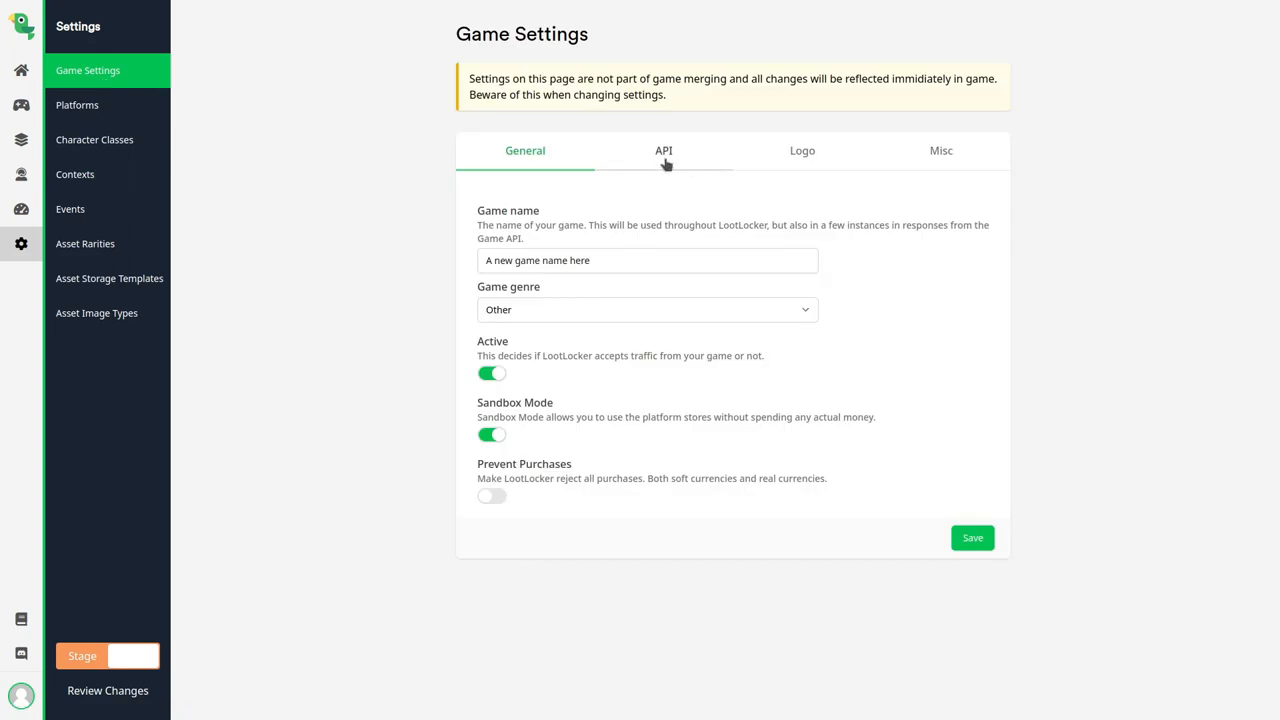
pyautogui.click(663, 150)
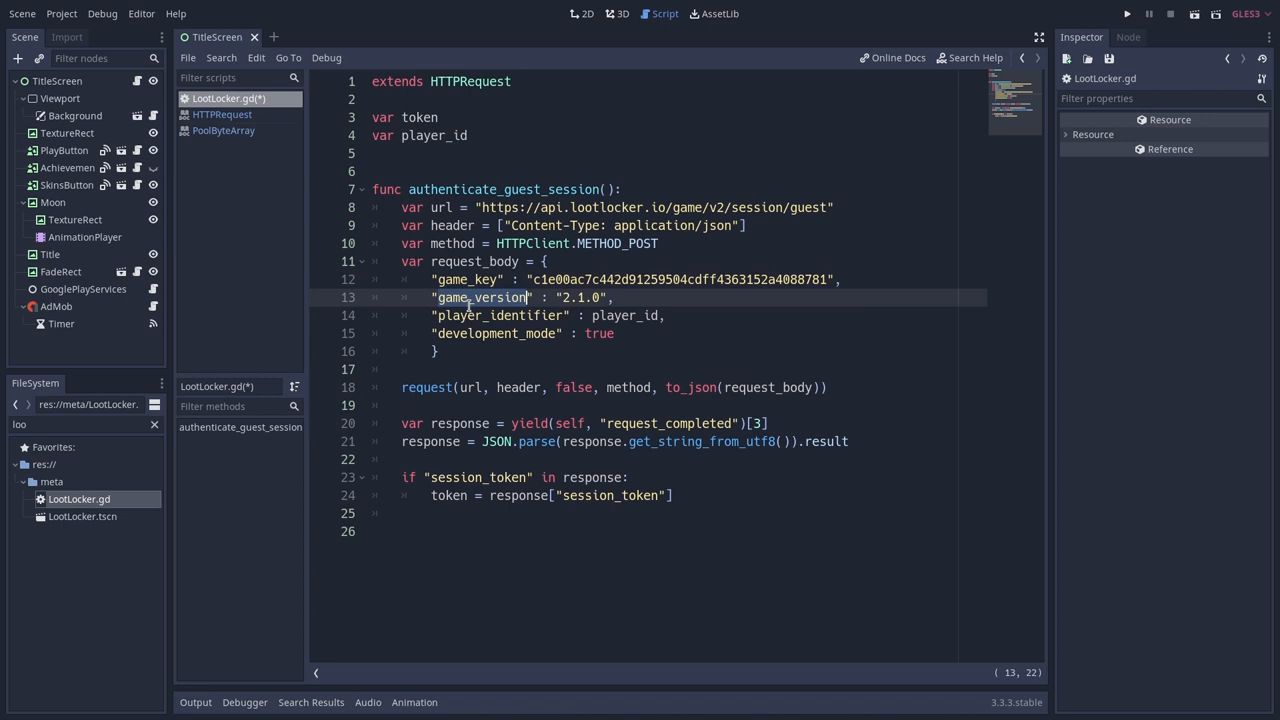
pyautogui.doubleClick(500, 315)
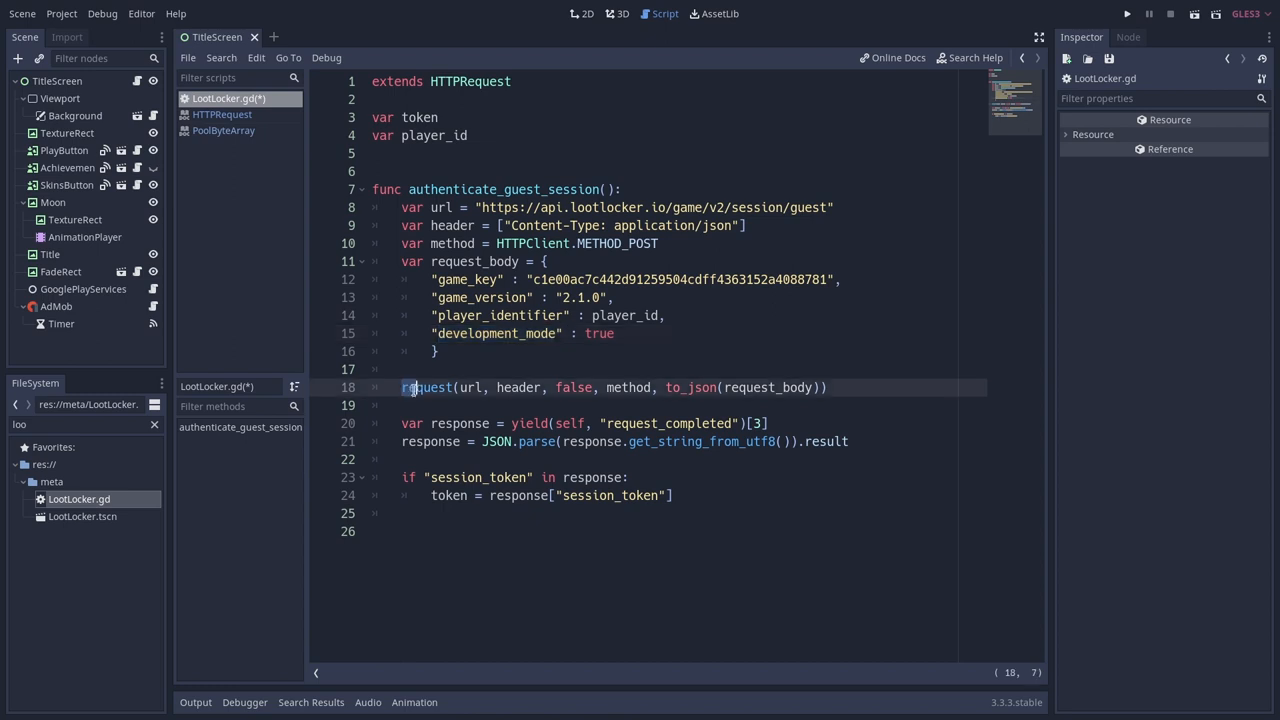
# Select the request call line and move to its end to add NetworkStateLabel calls
pyautogui.moveTo(401, 387); pyautogui.dragTo(818, 387)
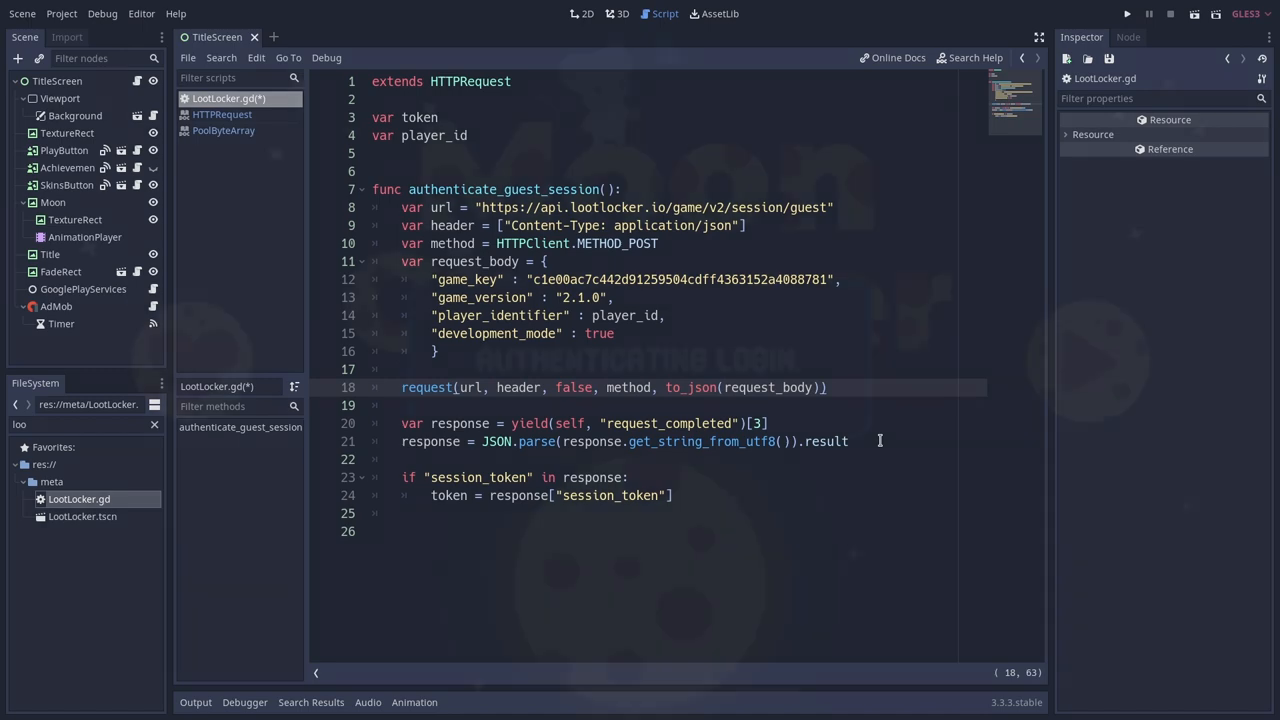
pyautogui.click(1127, 13)
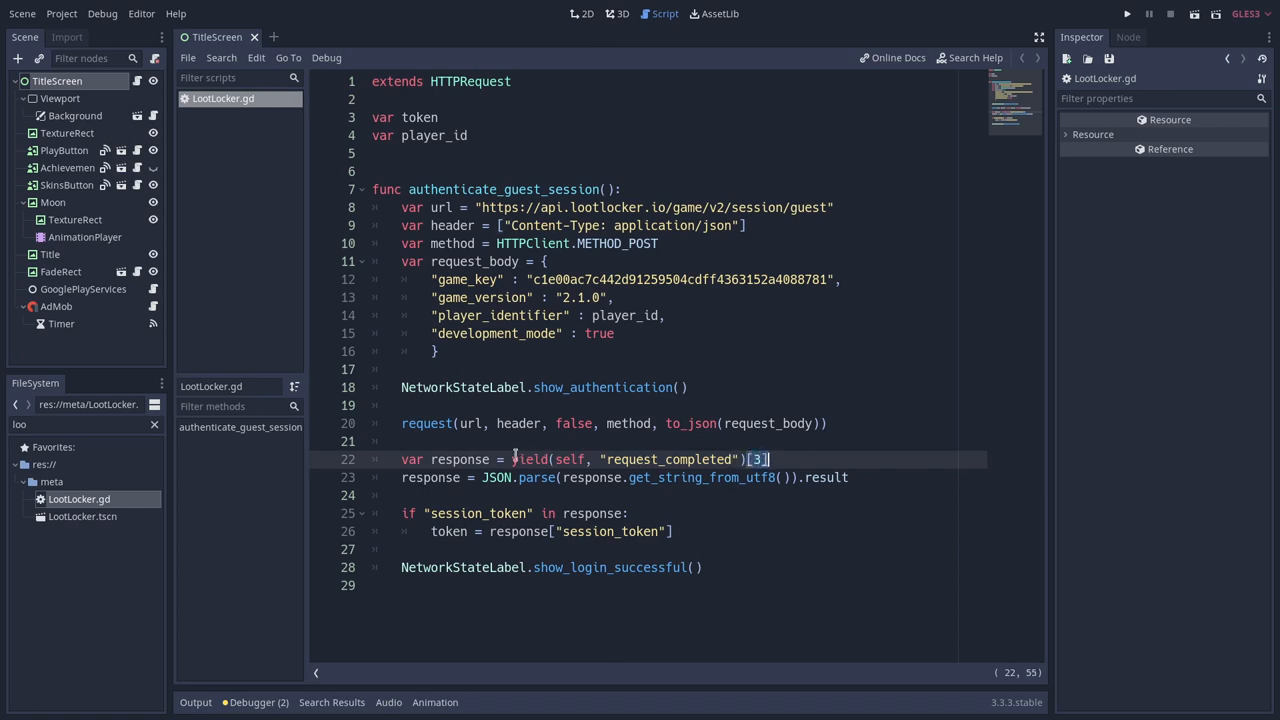
# Review the yield and token lines in the script, then open the NetworkStateLabel scene
pyautogui.doubleClick(457, 459)
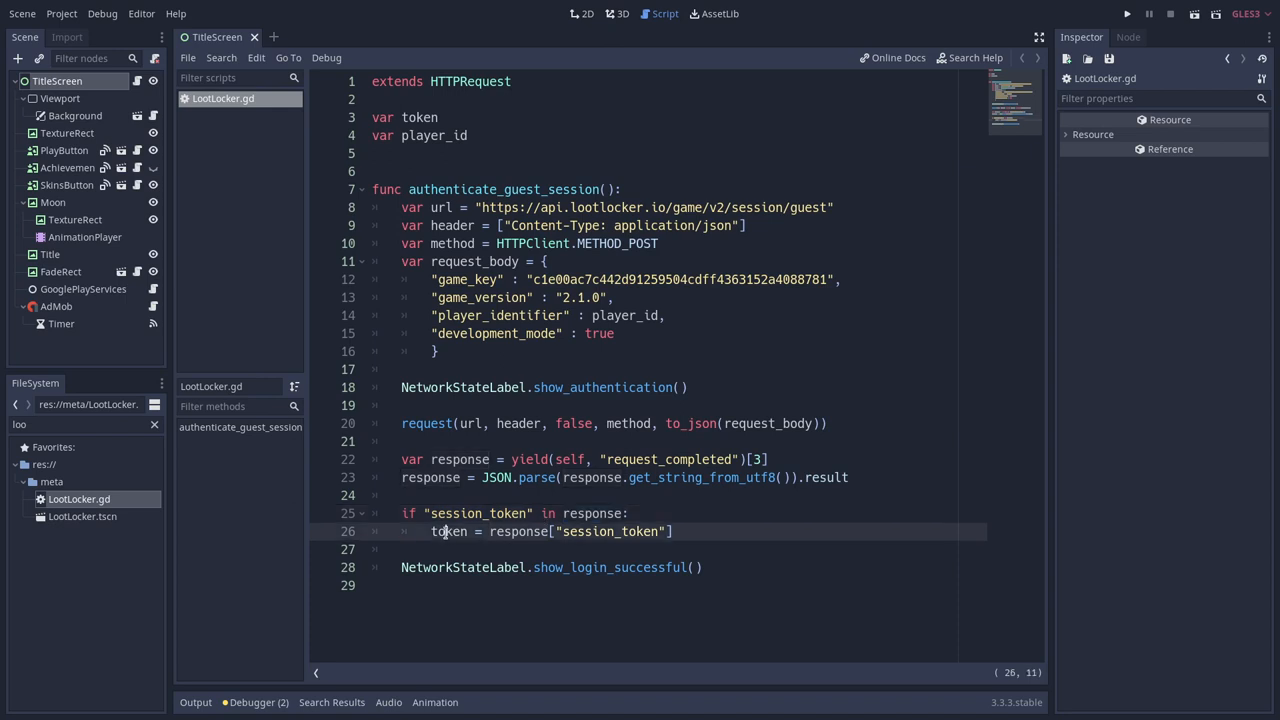
pyautogui.doubleClick(448, 531)
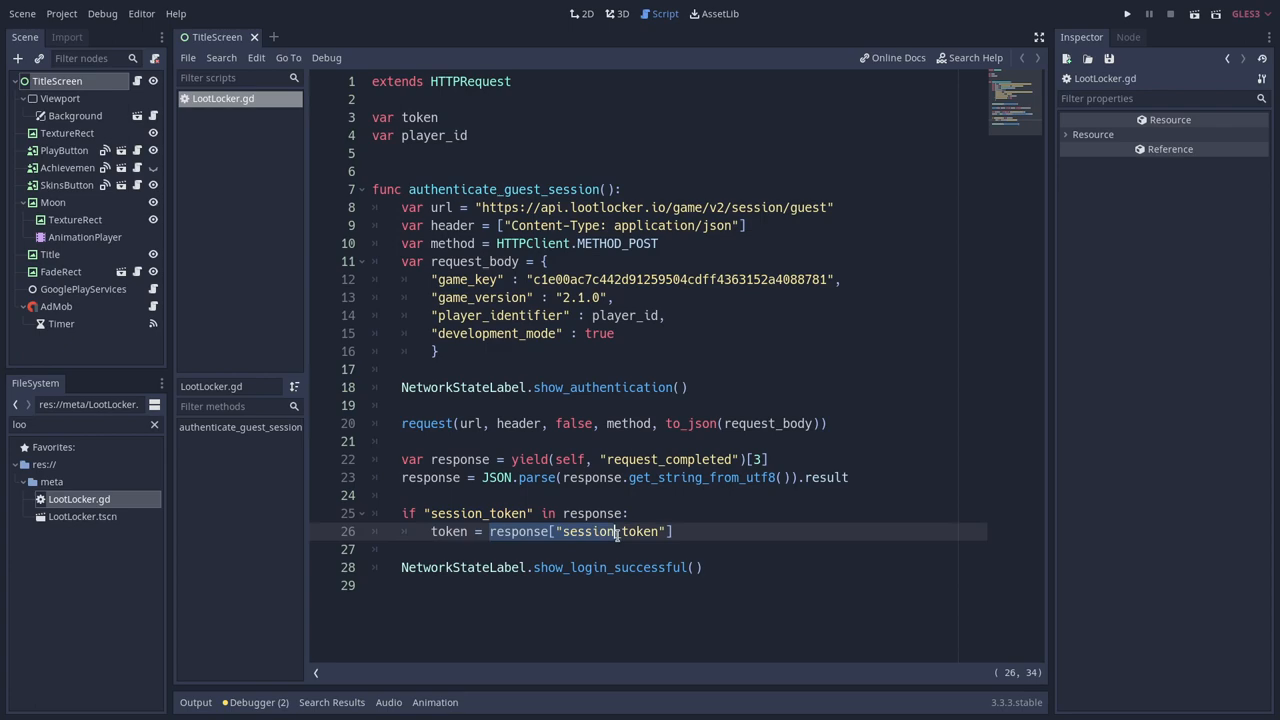
pyautogui.click(1127, 14)
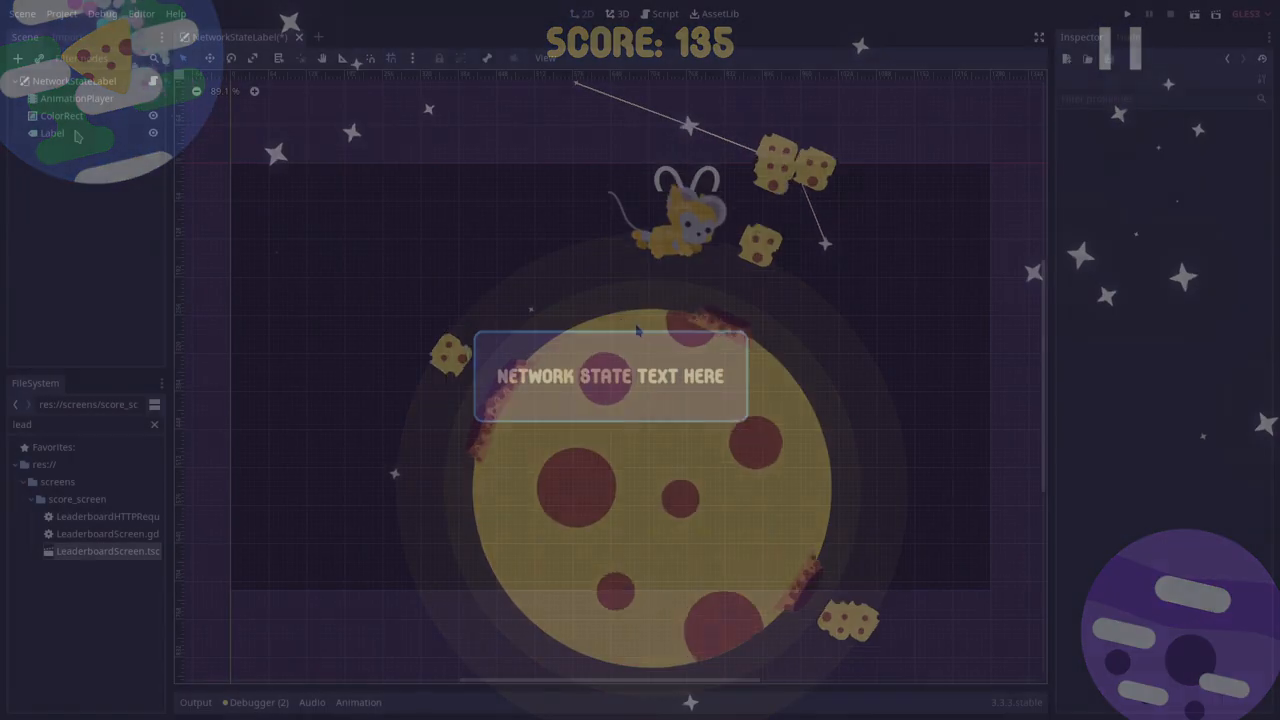
# Preview the AnimationPlayer's loading_leaderboard and authenticating animations
pyautogui.click(61, 115)
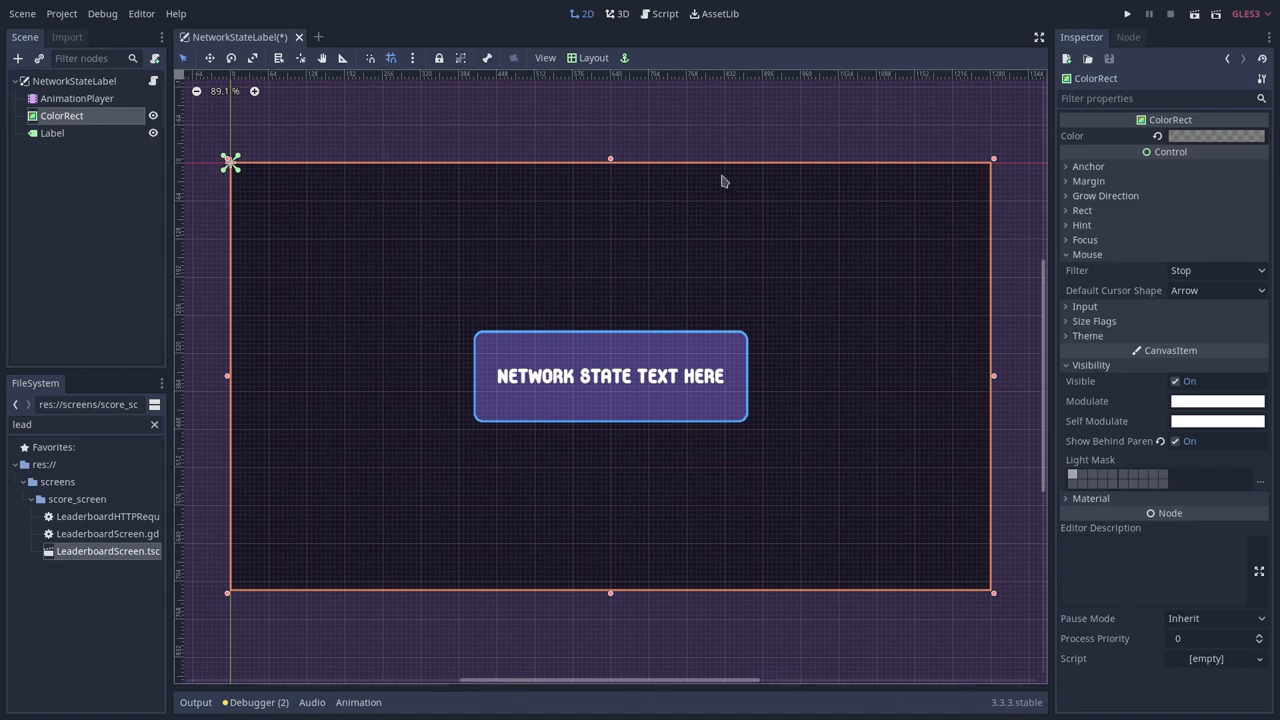
pyautogui.click(76, 98)
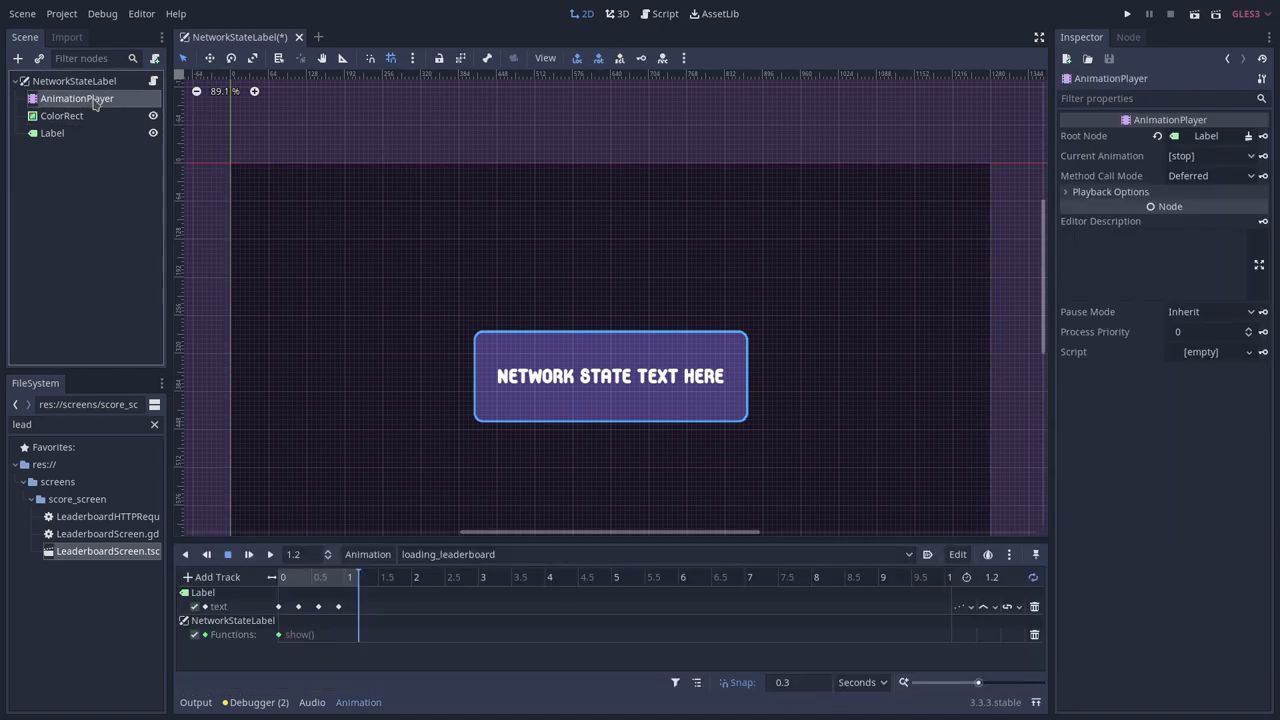
pyautogui.click(248, 554)
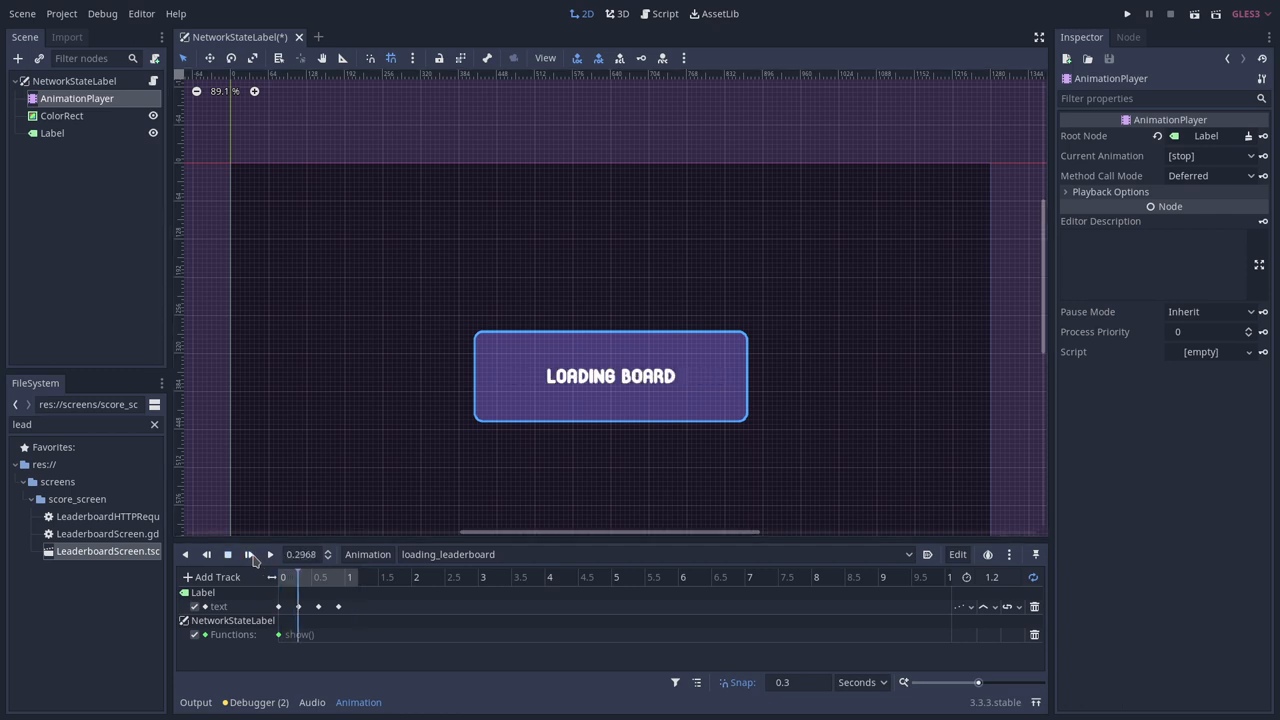
pyautogui.click(448, 554)
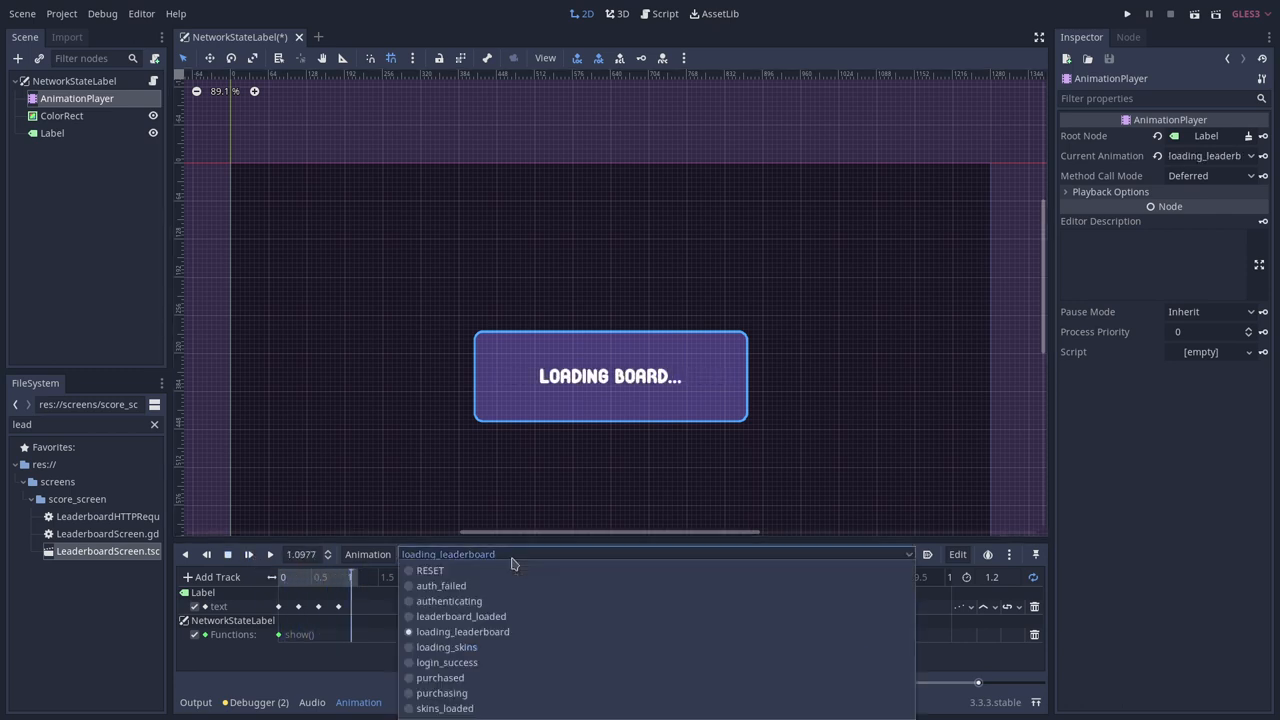
pyautogui.click(448, 601)
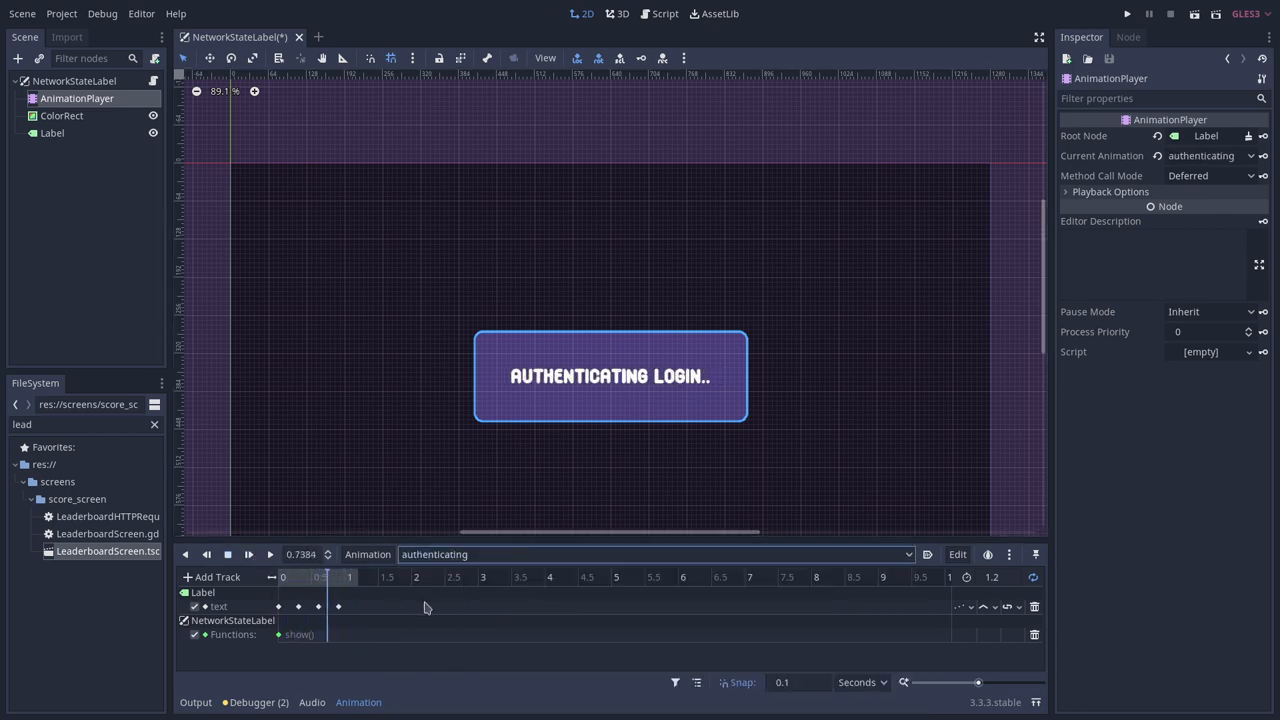
pyautogui.click(650, 554)
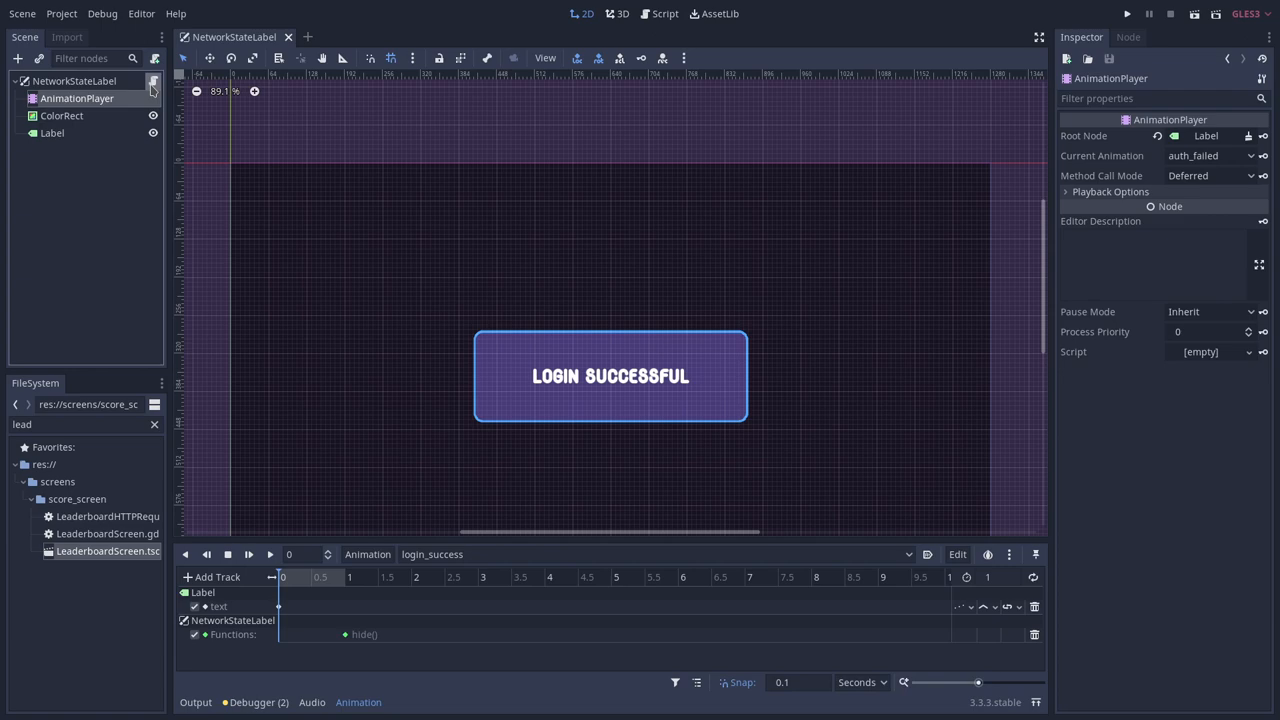
# View the NetworkStateLabel script, then reselect the authenticating animation in the scene
pyautogui.click(659, 13)
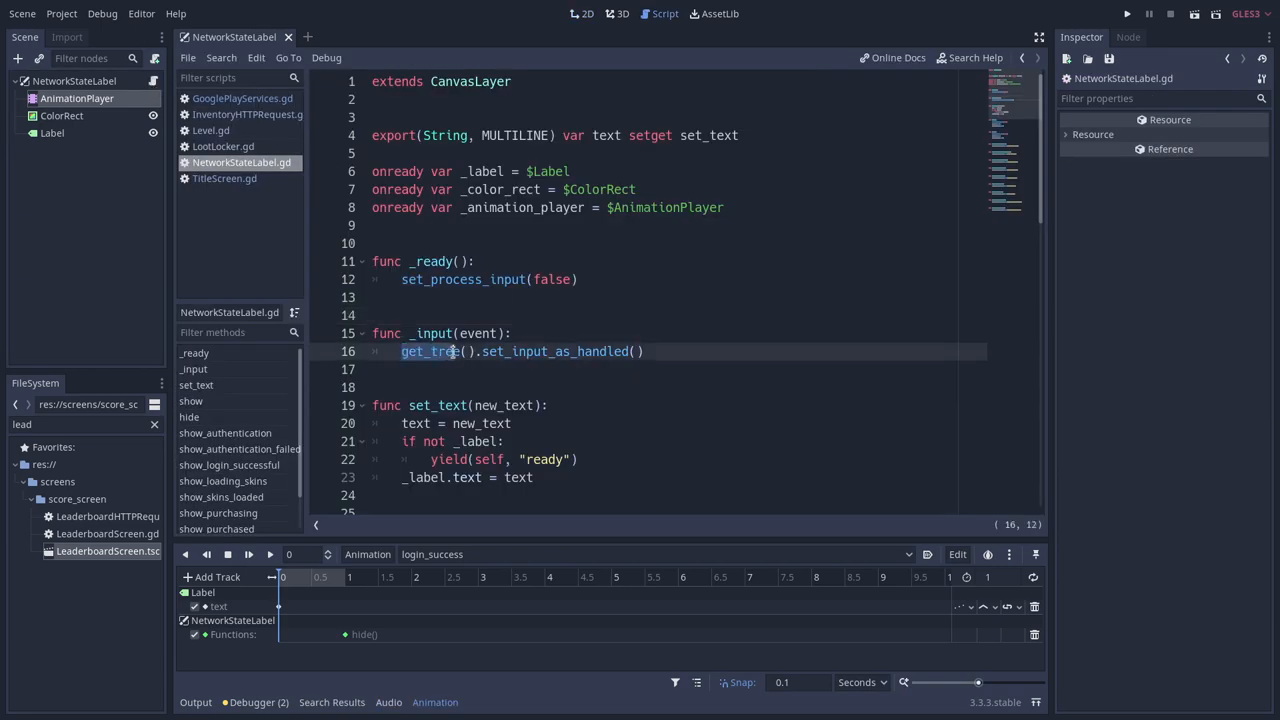
pyautogui.click(583, 13)
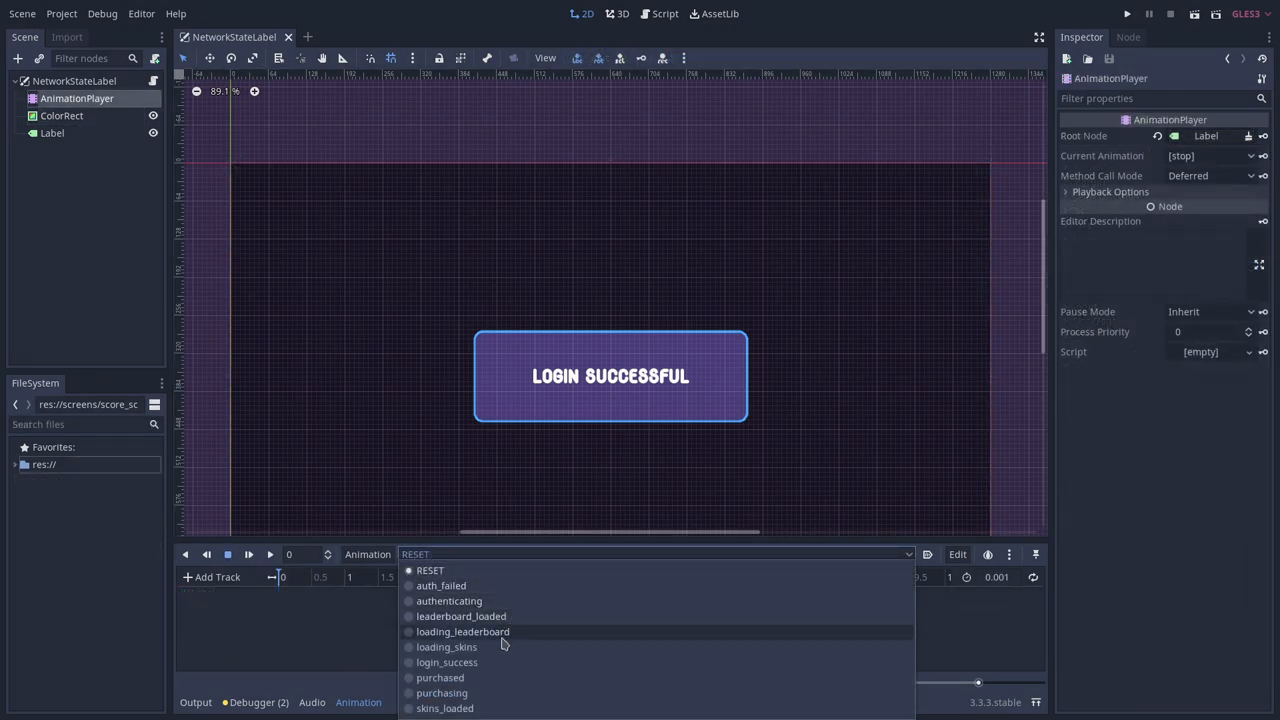
pyautogui.moveTo(547, 601)
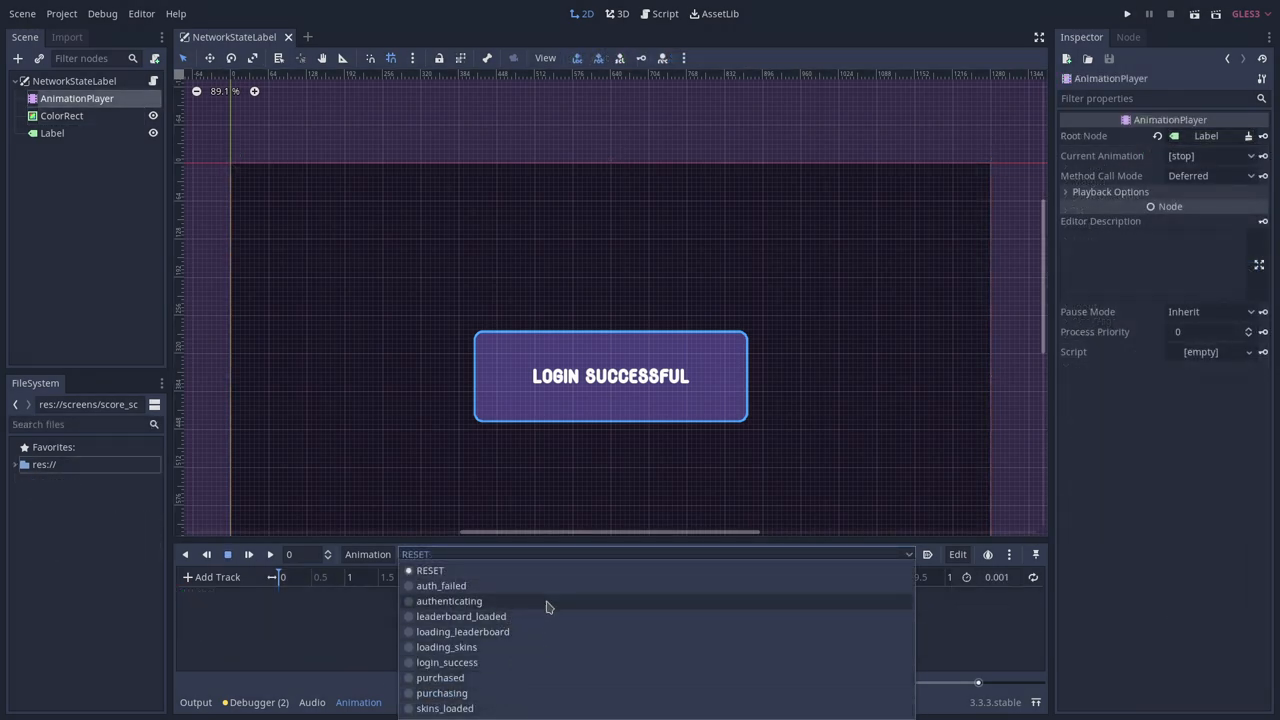
pyautogui.click(449, 601)
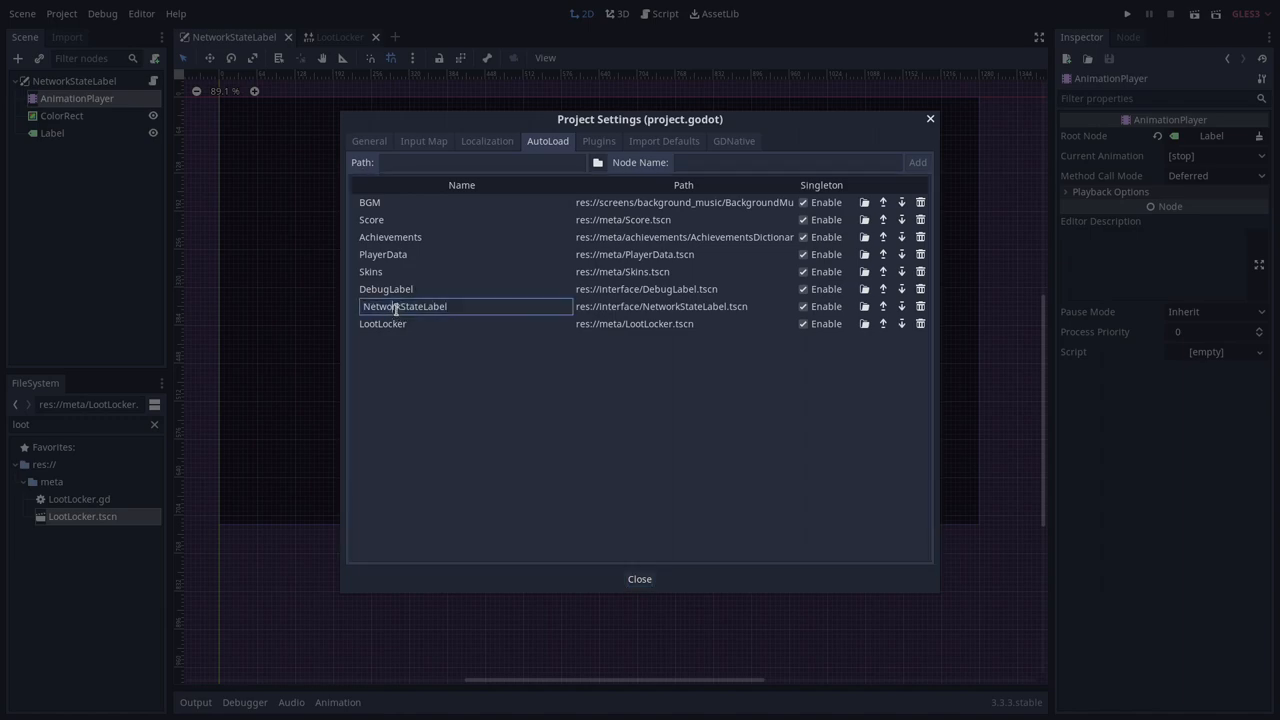
# Revisit the LootLocker node's guest-session script LootLocker.gd
pyautogui.click(639, 578)
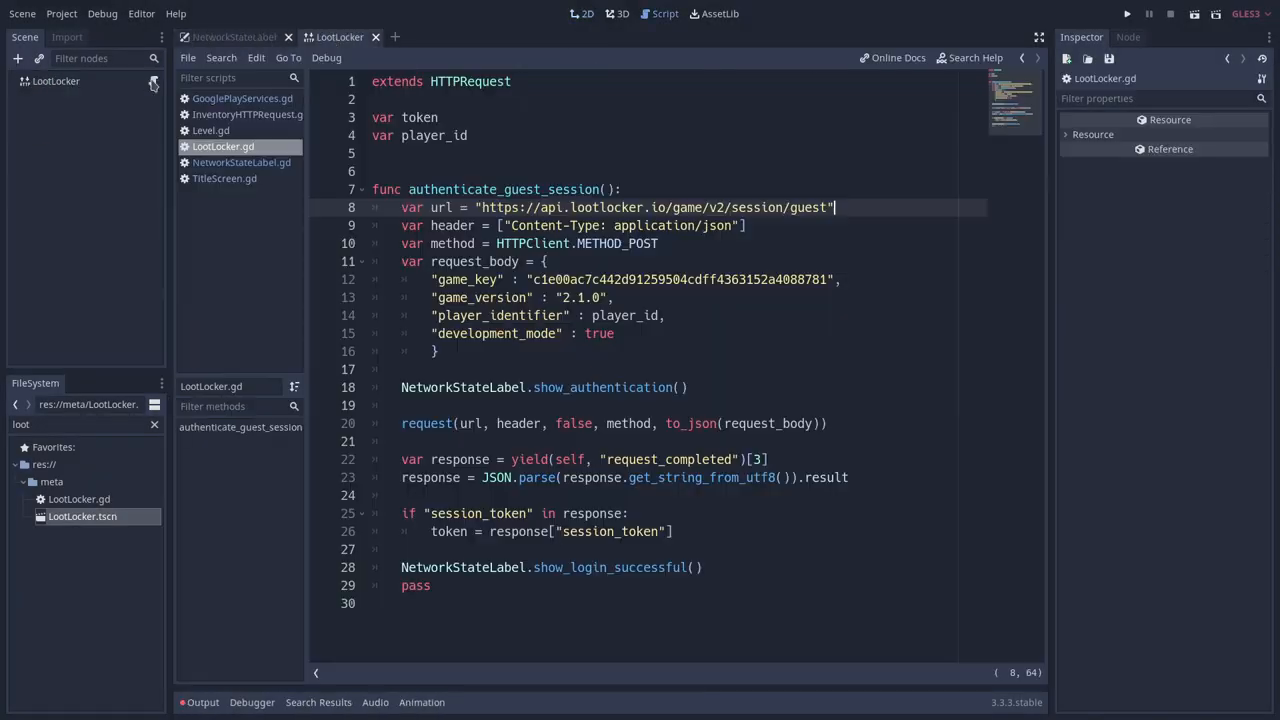
pyautogui.doubleClick(465, 387)
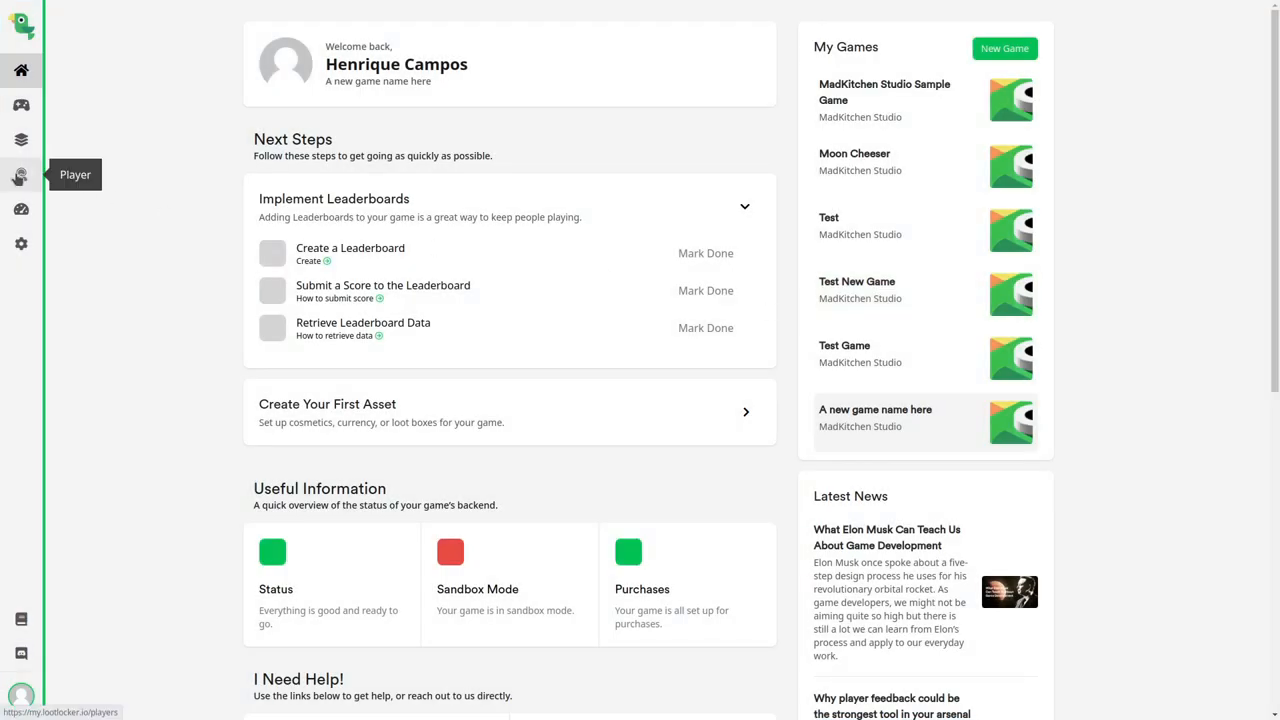
# Submit the 300 highscore so the Astromouse Rank screen loads the board
pyautogui.click(21, 174)
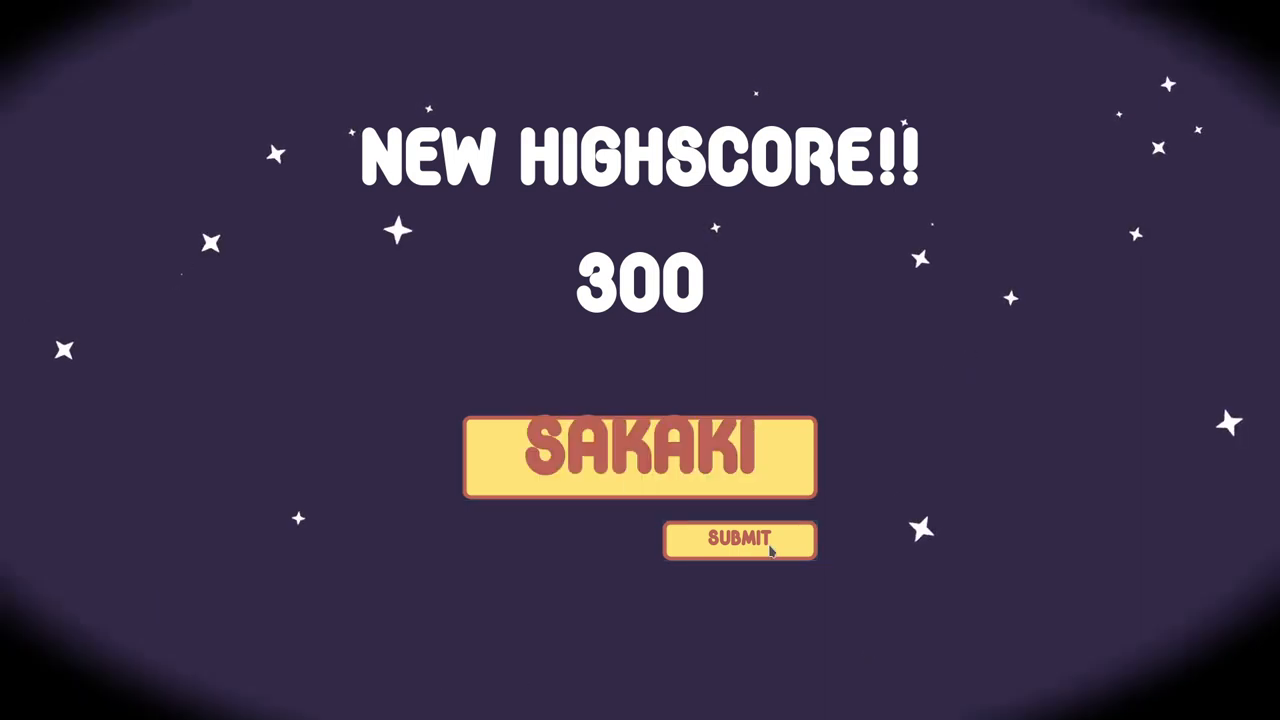
pyautogui.click(740, 540)
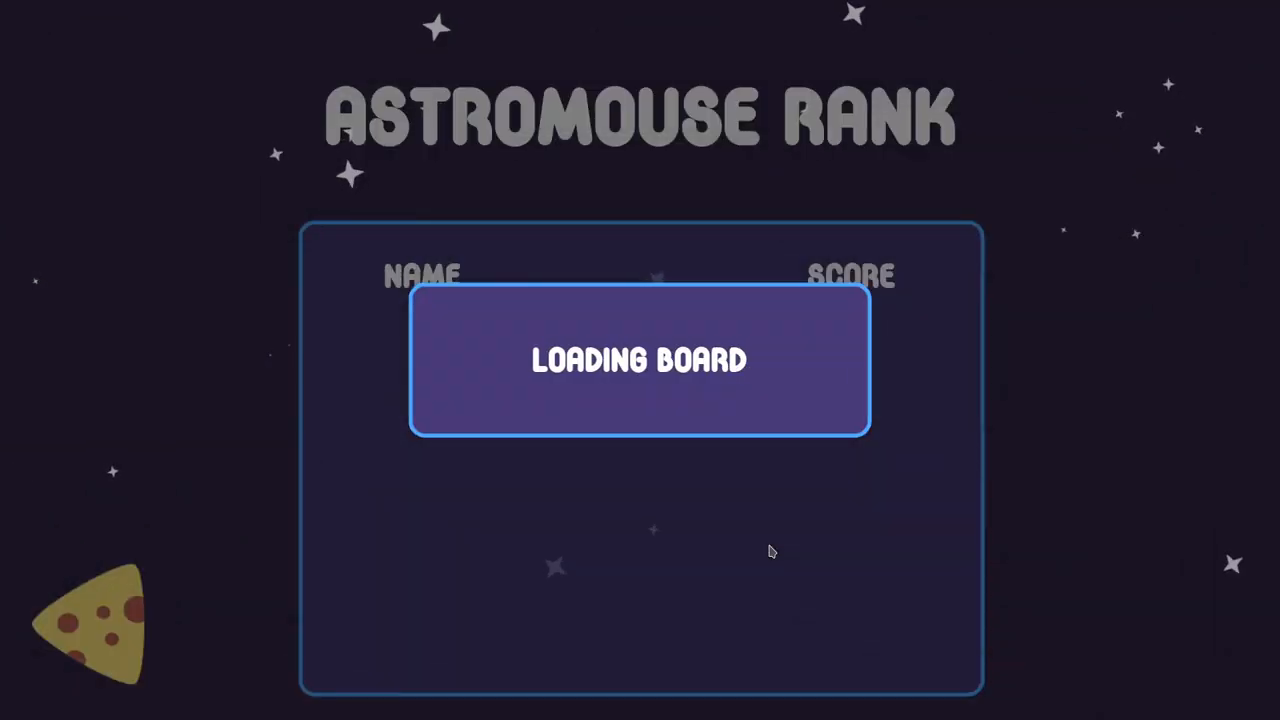